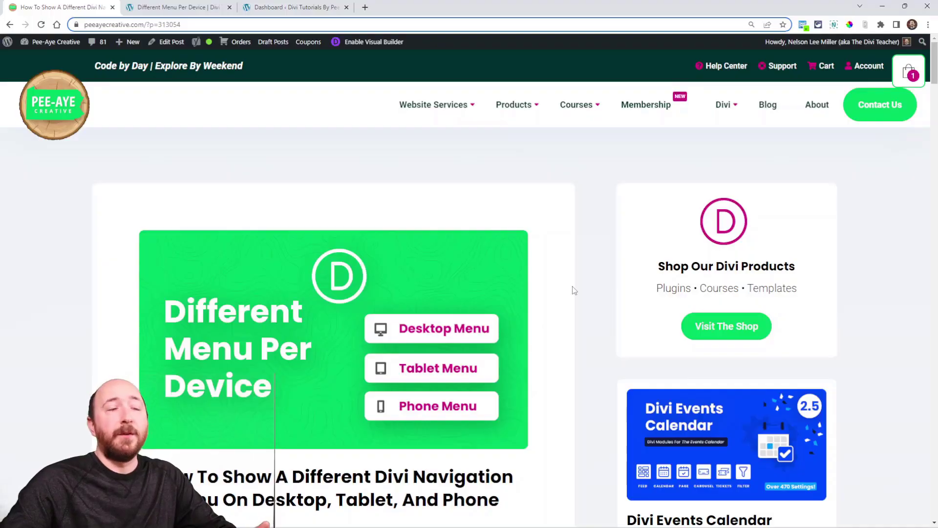
# Switch to the WordPress dashboard and go to Appearance > Menus.
pyautogui.scroll(-3)
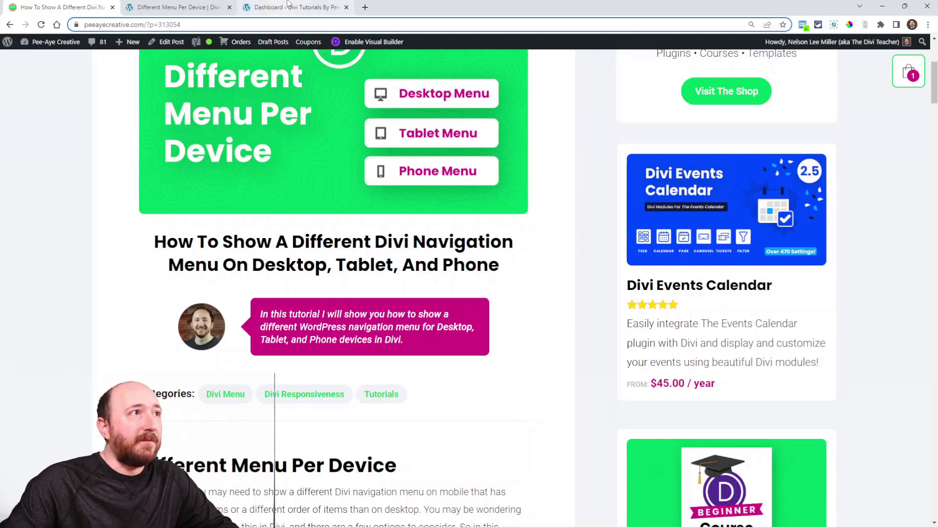
pyautogui.click(293, 7)
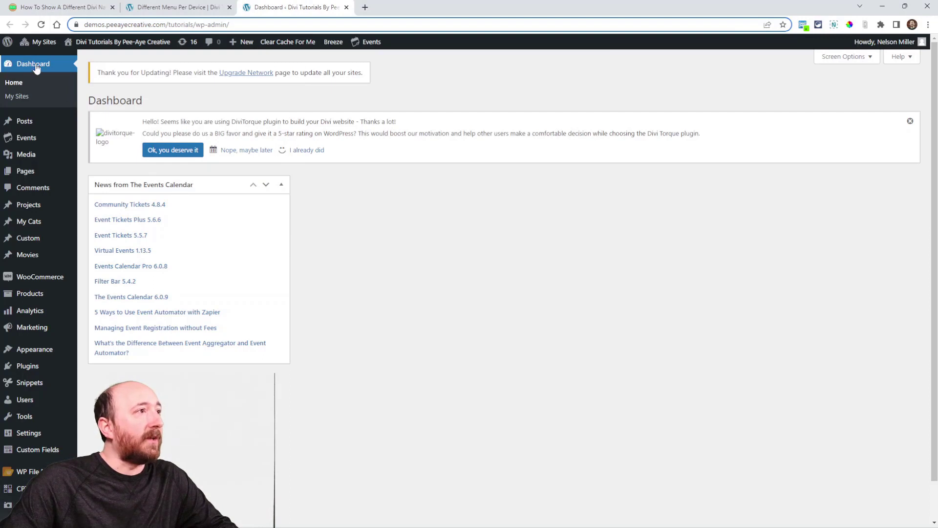
pyautogui.moveTo(34, 348)
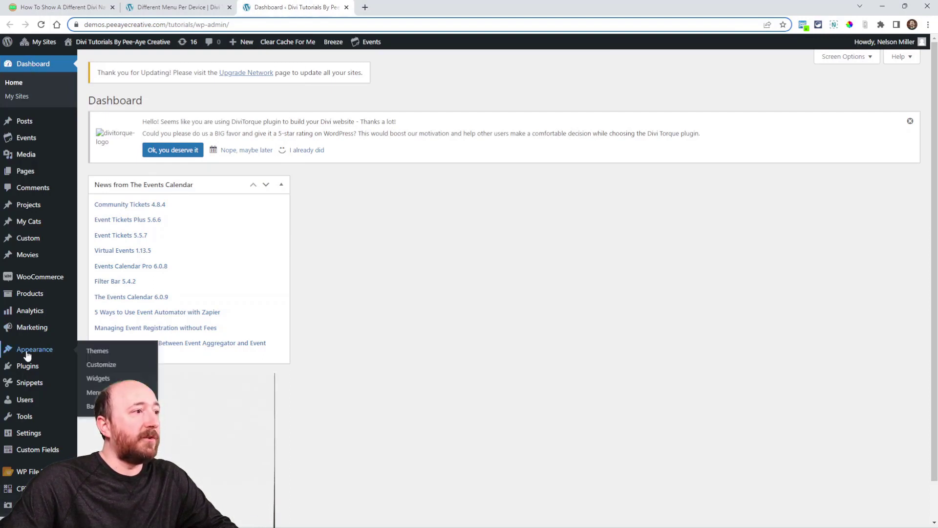
pyautogui.click(96, 392)
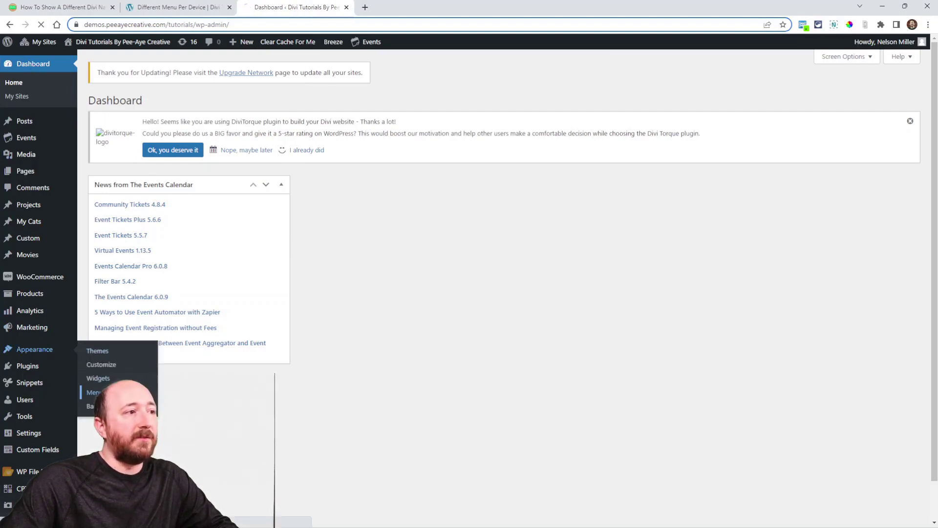
pyautogui.click(94, 392)
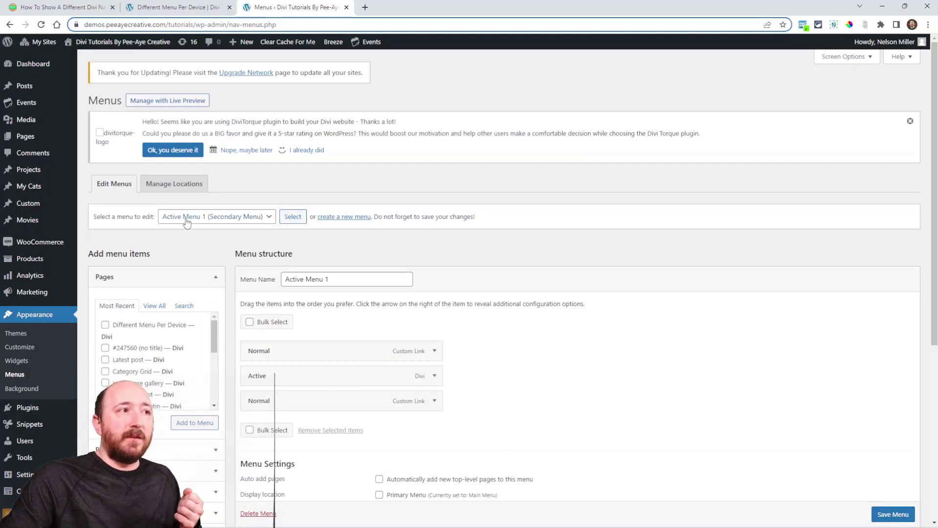
# Keep Active Menu 1 selected for editing and review its three items.
pyautogui.click(216, 216)
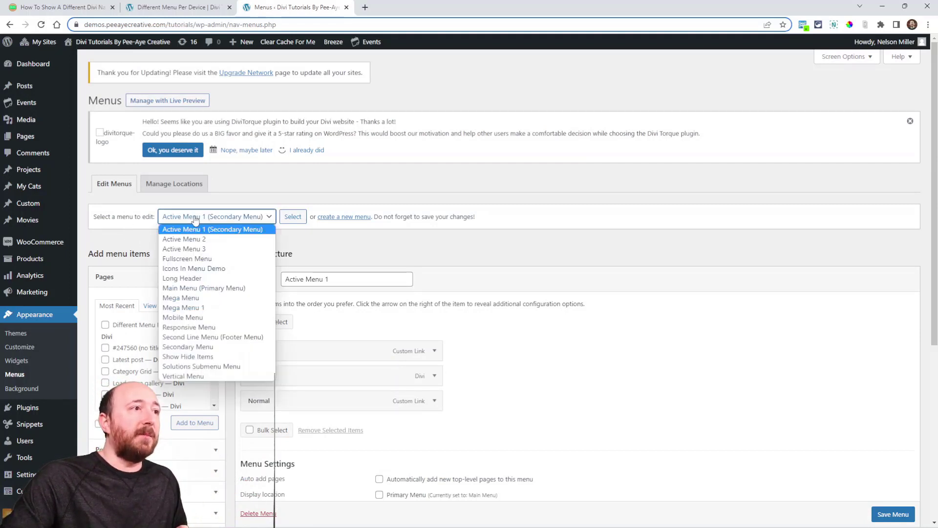
pyautogui.click(213, 229)
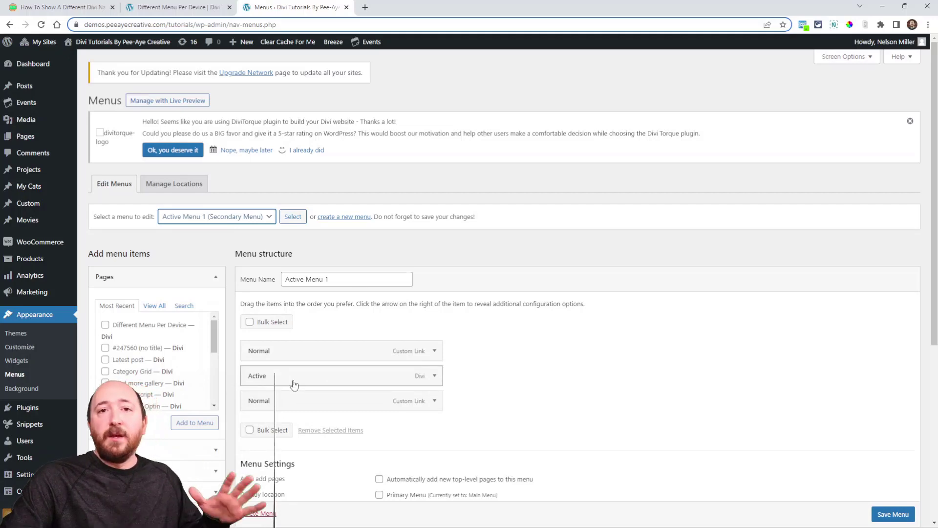
pyautogui.scroll(-3)
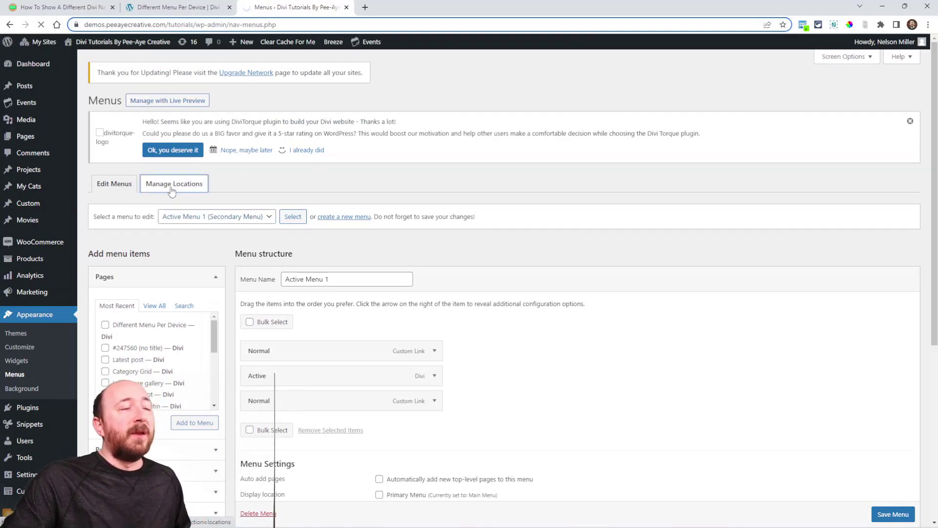
# Review the Manage Locations assignments, then return to the tutorial article.
pyautogui.click(174, 184)
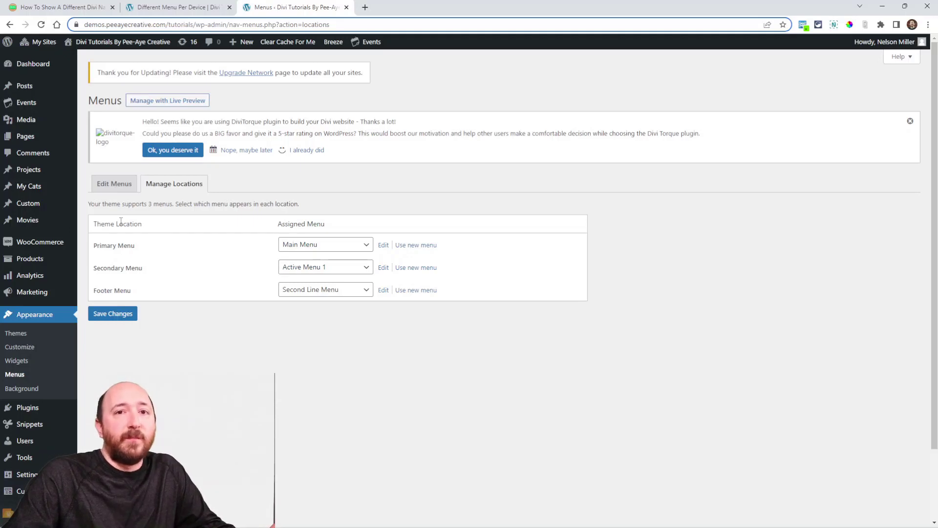
pyautogui.click(60, 7)
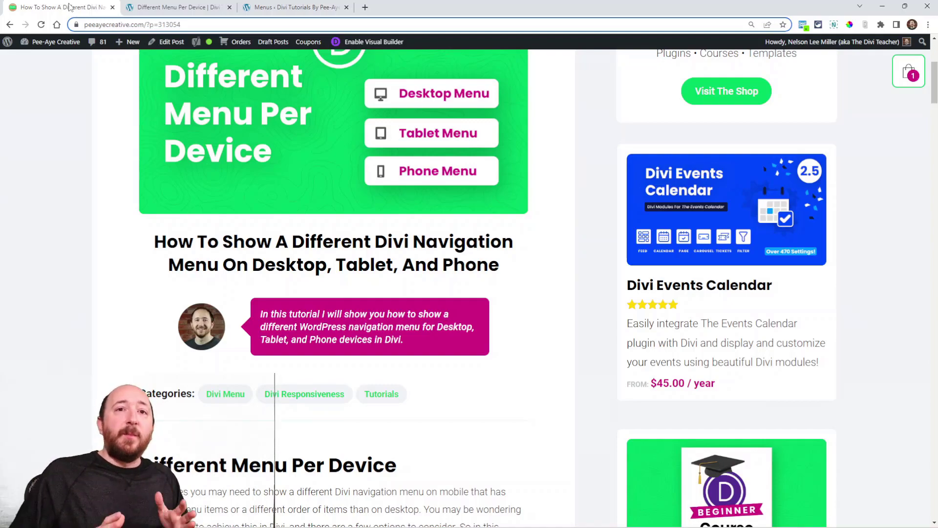
# Scroll further down the Different Menu Per Device blog post.
pyautogui.scroll(-3)
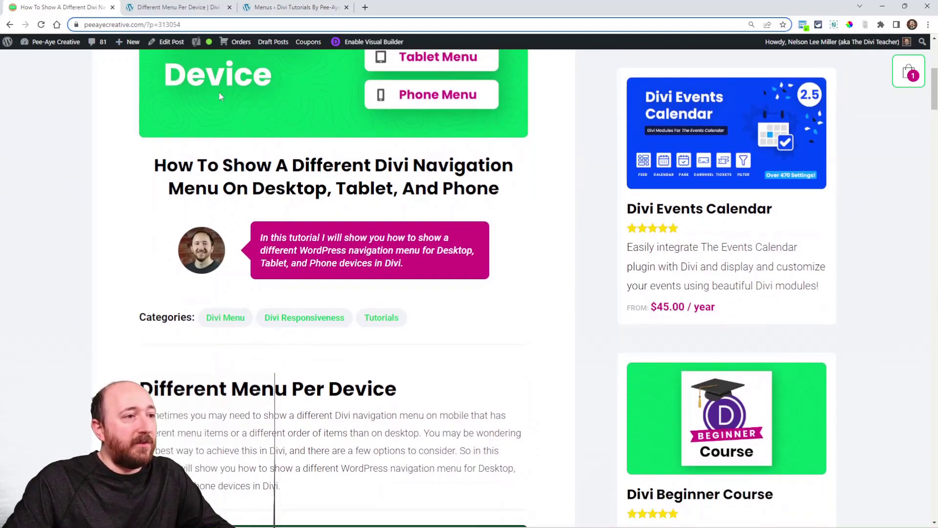
pyautogui.scroll(-3)
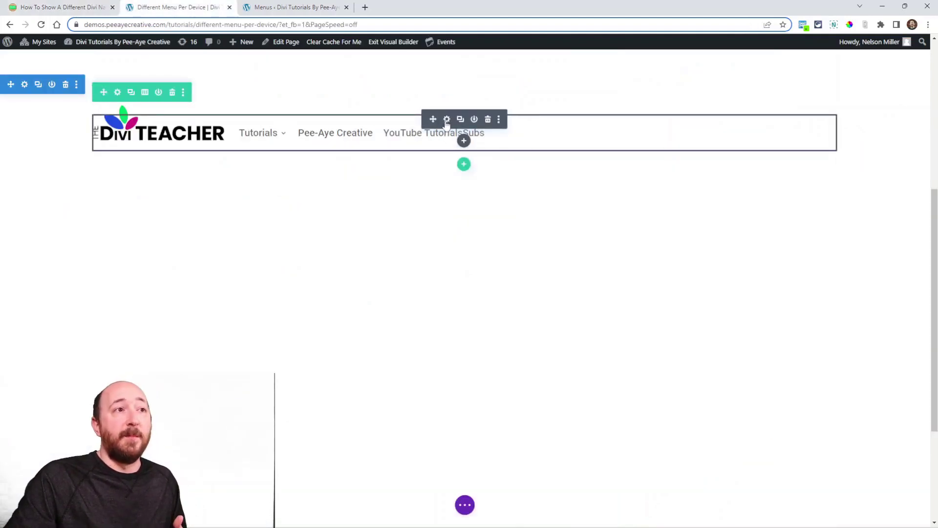
# Disable the header menu module on Phone and Tablet, save, and duplicate it below.
pyautogui.click(446, 119)
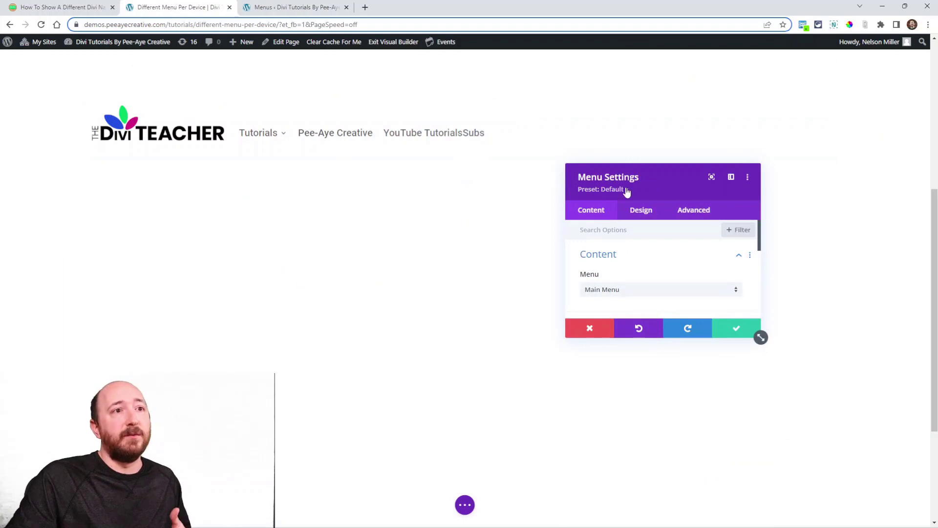
pyautogui.click(694, 209)
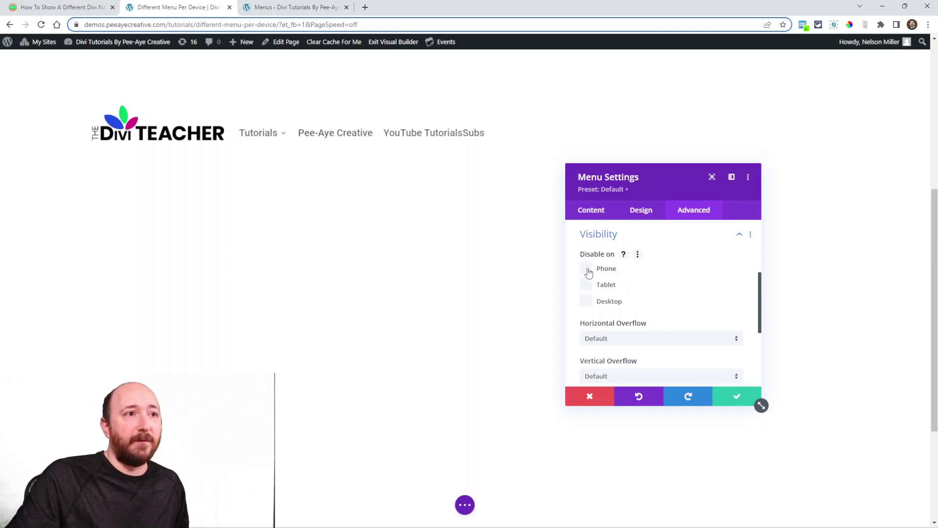
pyautogui.click(586, 268)
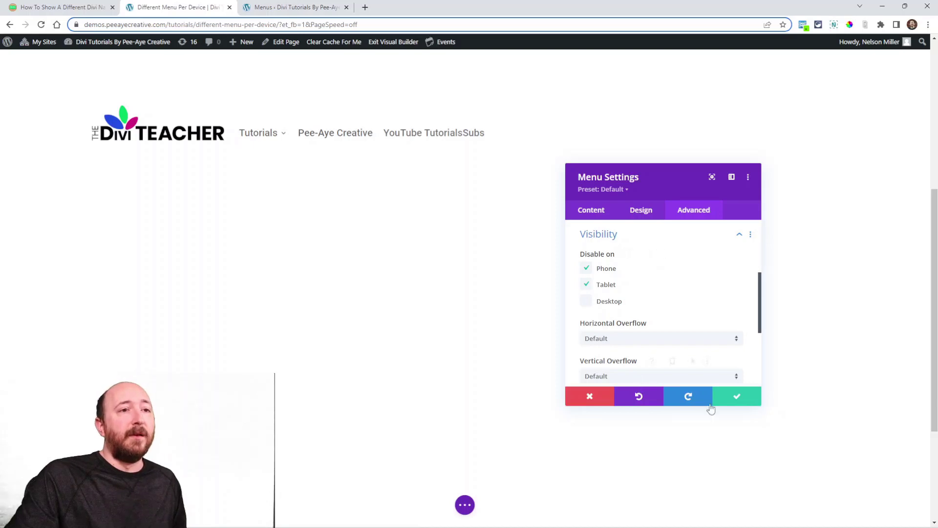
pyautogui.click(737, 396)
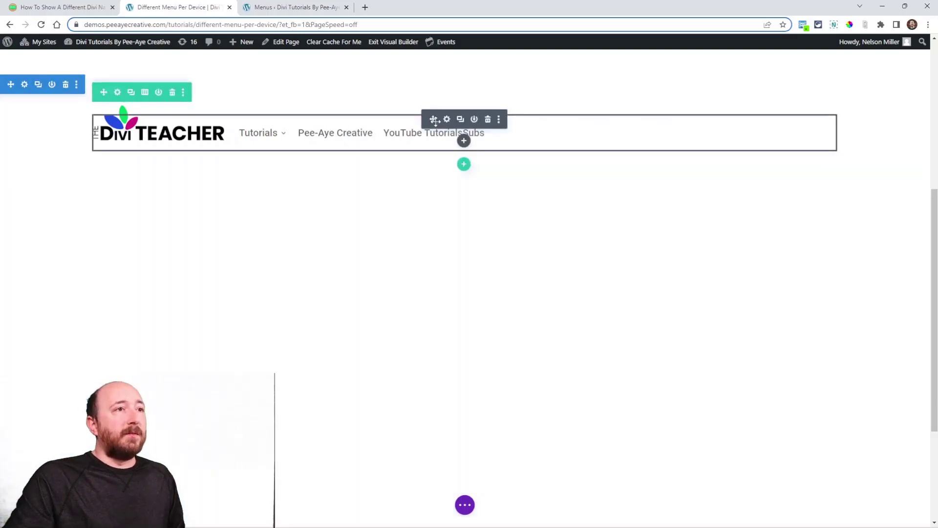
pyautogui.click(446, 119)
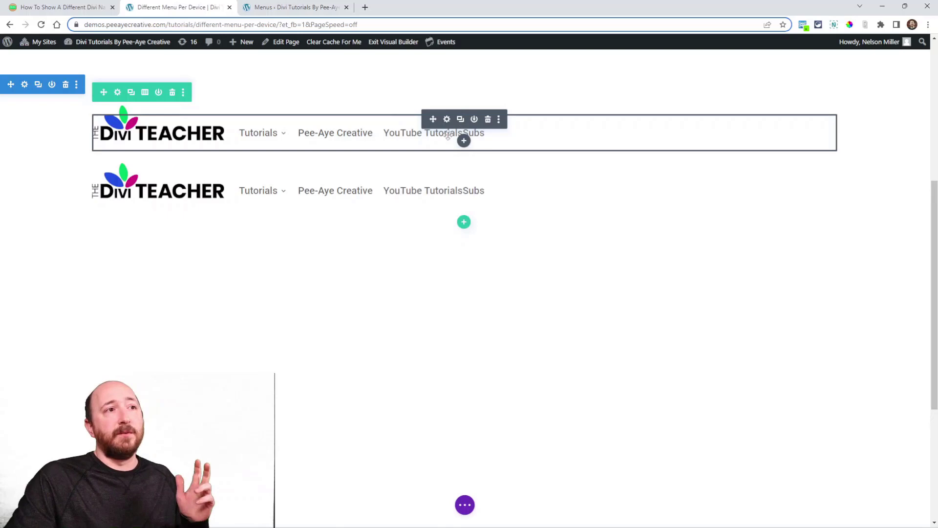
# Set the duplicated menu module's Content > Menu to Mobile Menu.
pyautogui.click(446, 120)
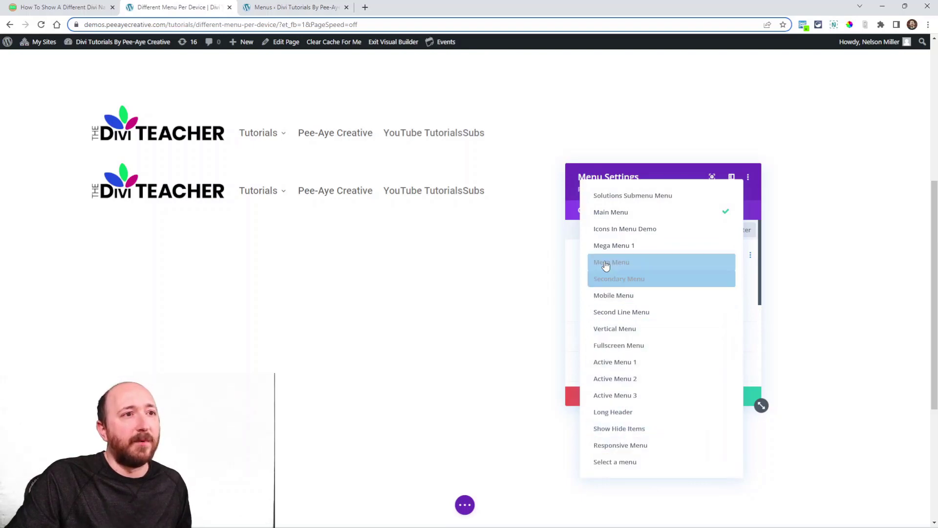
pyautogui.moveTo(613, 295)
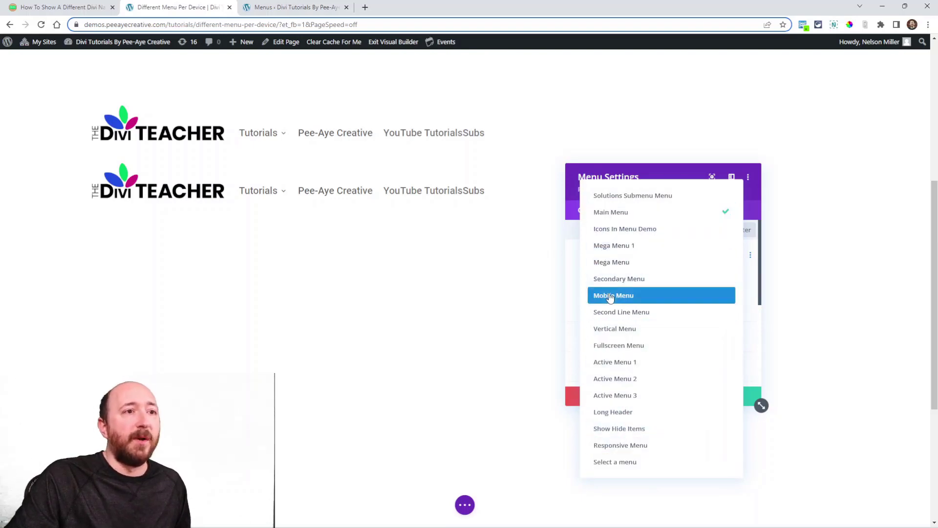
pyautogui.click(614, 295)
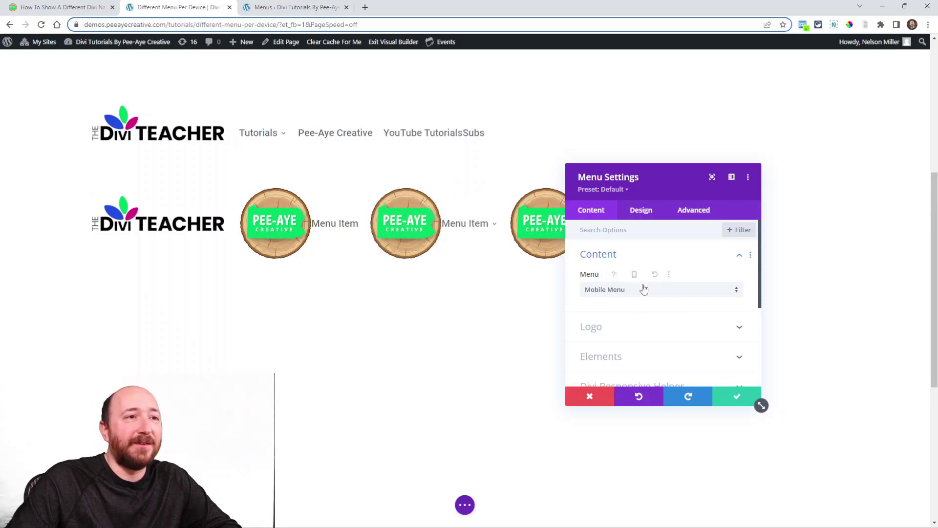
pyautogui.moveTo(604, 293)
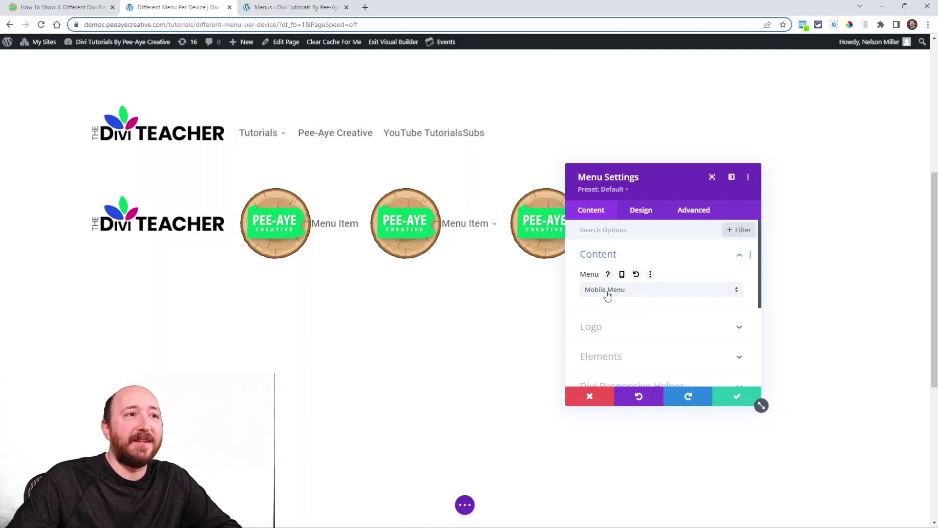
pyautogui.click(296, 7)
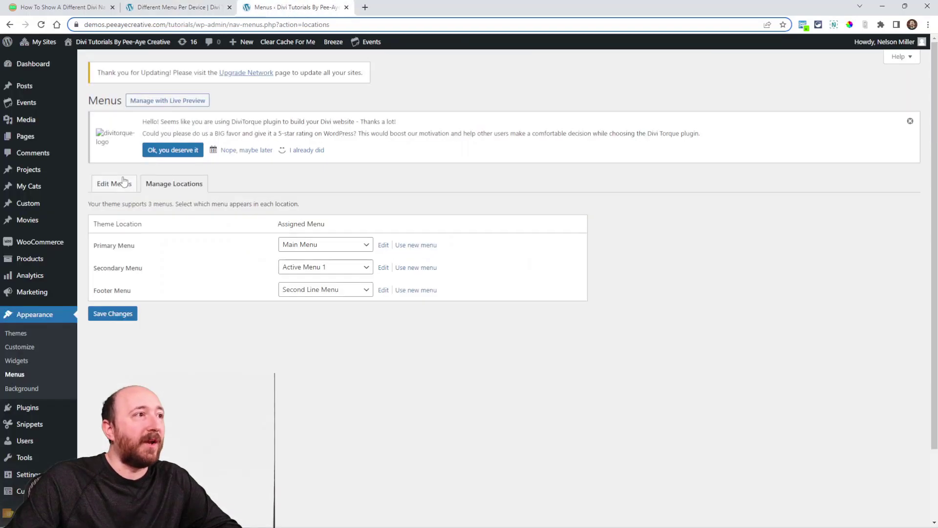
pyautogui.click(114, 184)
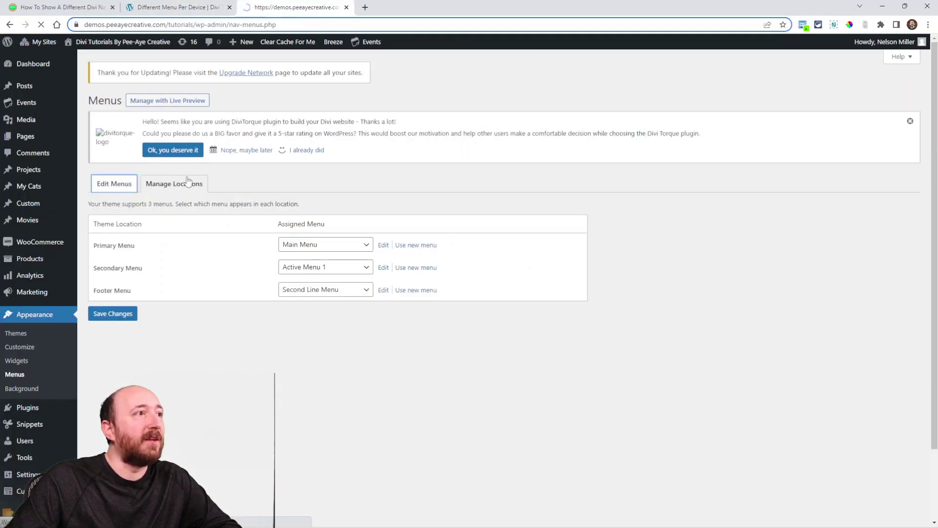
pyautogui.click(114, 183)
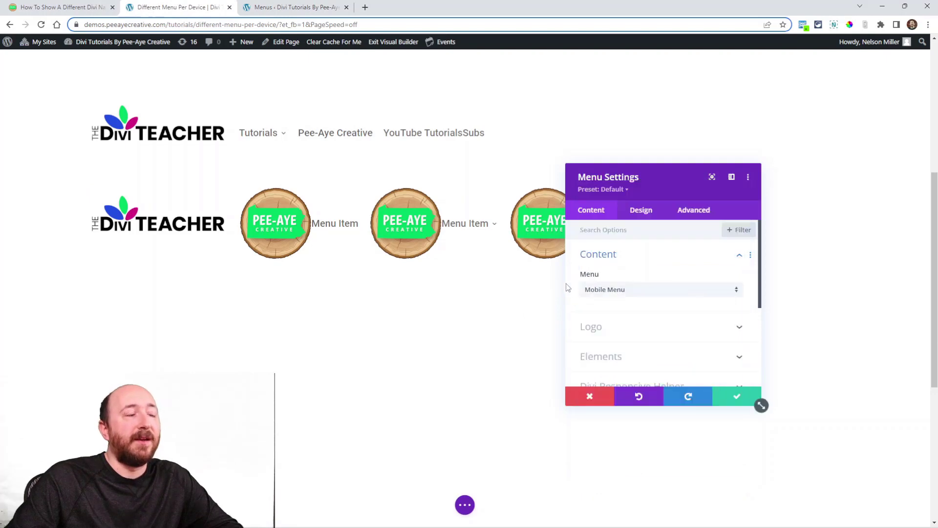
# Disable the Mobile Menu copy on Desktop, close its settings, and return to the tutorial.
pyautogui.click(694, 210)
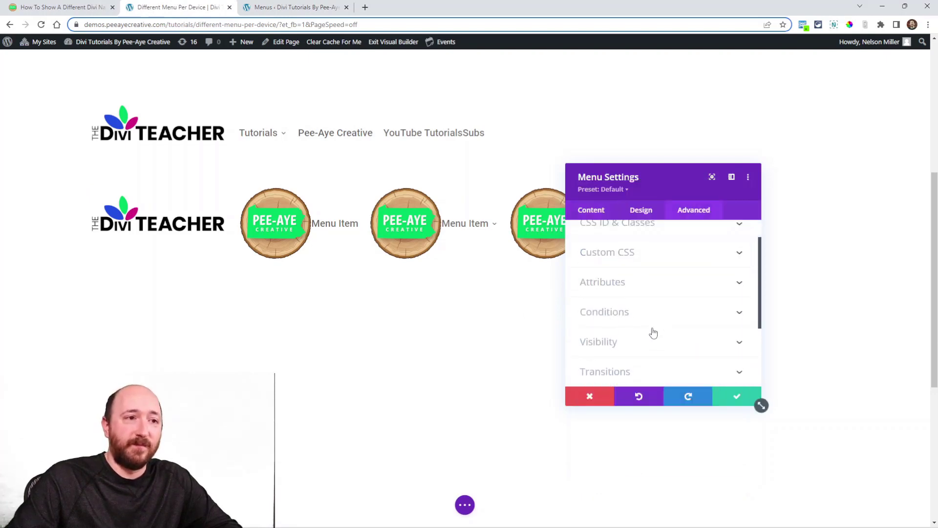
pyautogui.click(598, 341)
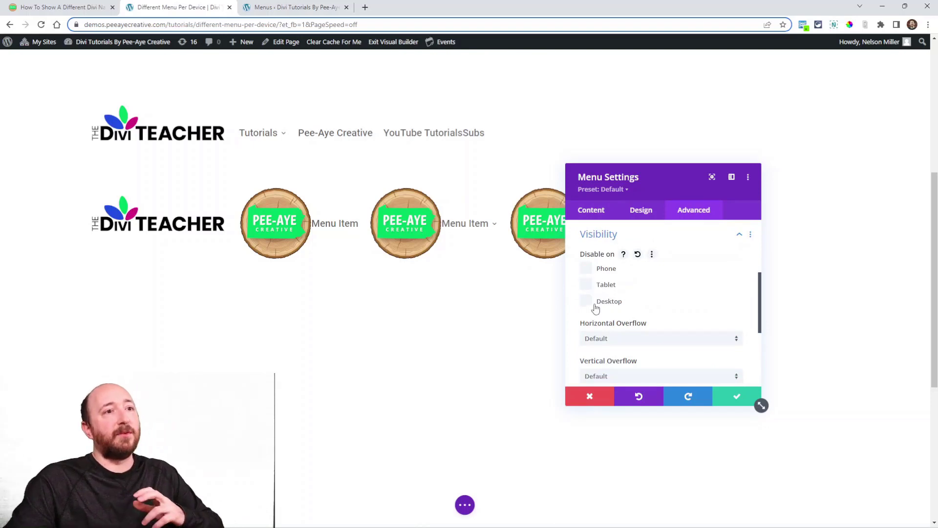
pyautogui.click(585, 301)
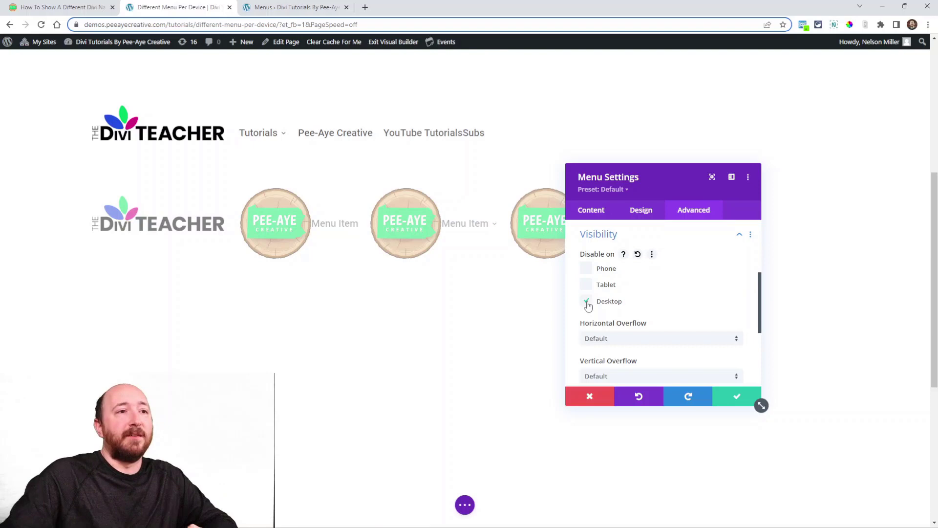
pyautogui.click(586, 301)
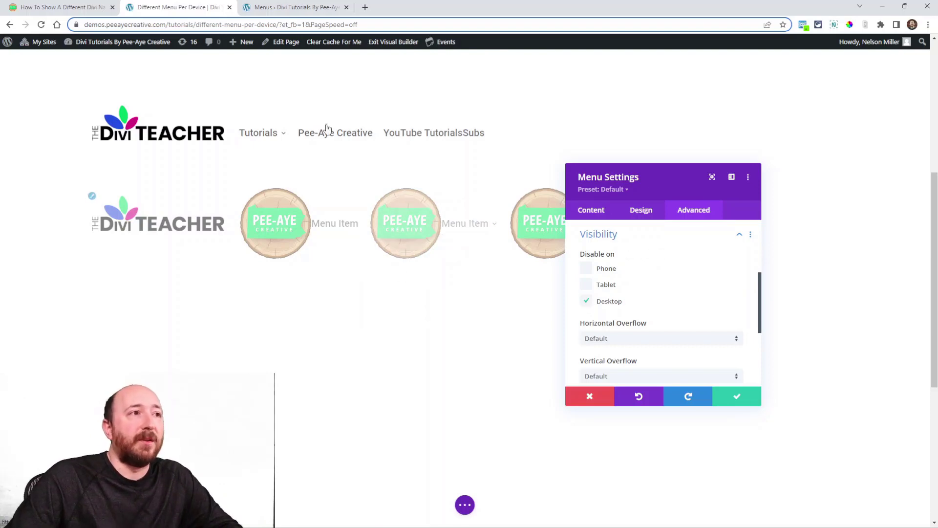
pyautogui.click(736, 396)
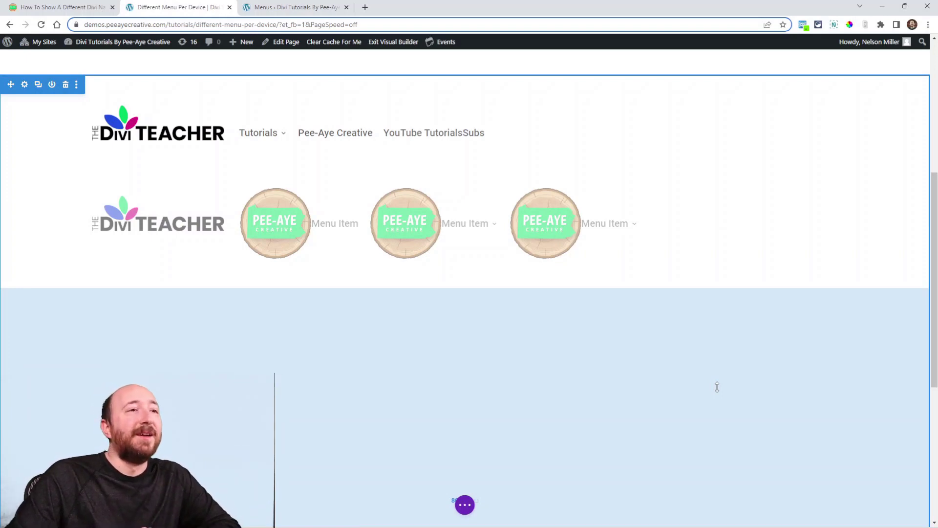
pyautogui.click(59, 7)
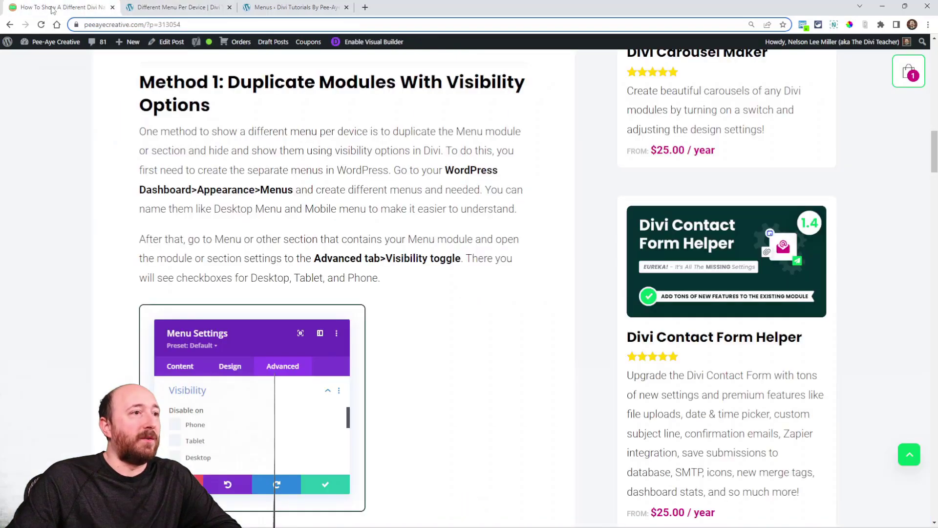
pyautogui.scroll(-3)
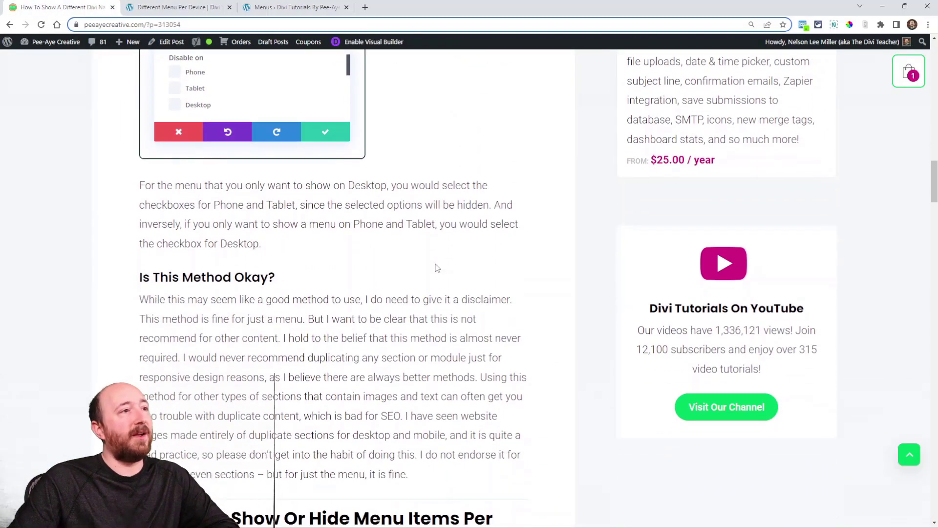
pyautogui.scroll(-3)
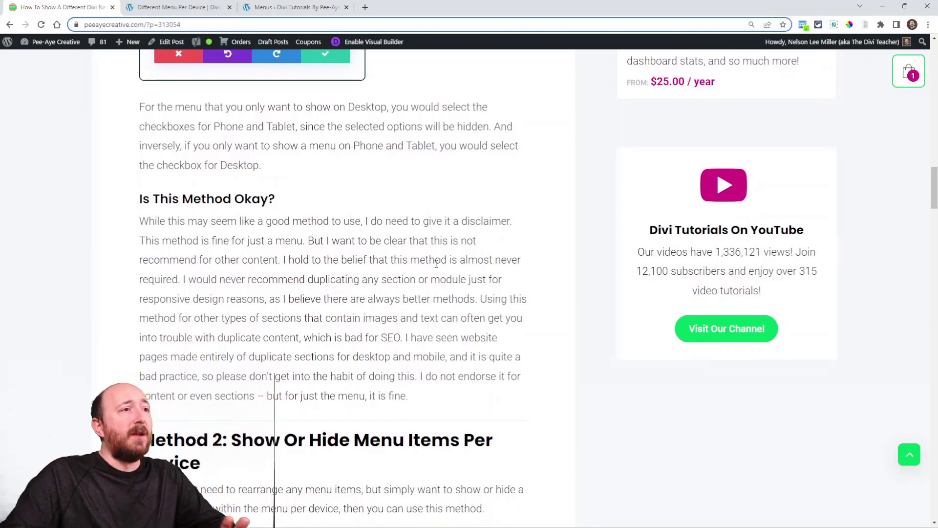
pyautogui.scroll(-3)
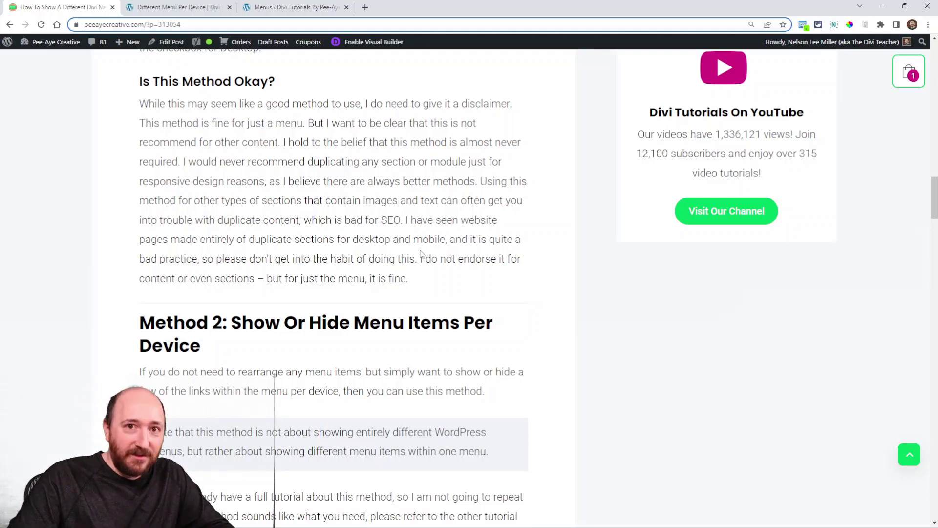
pyautogui.moveTo(319, 211)
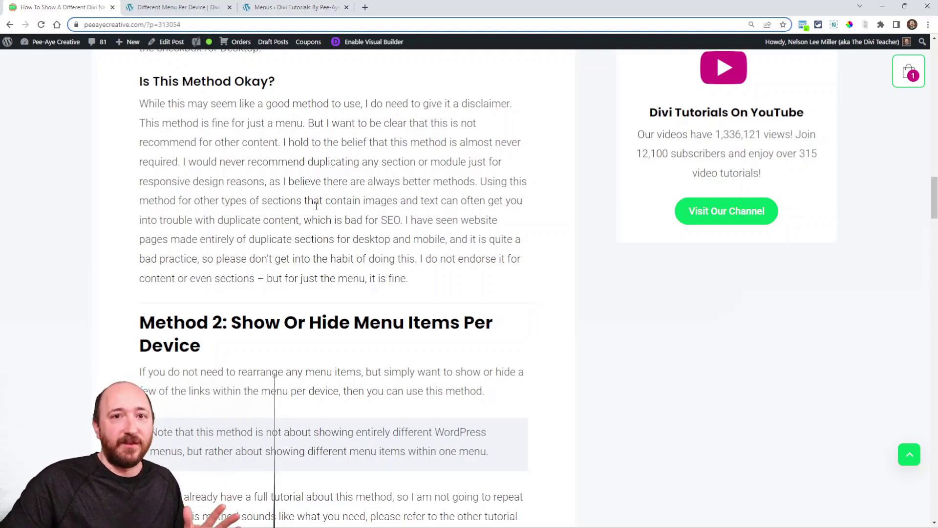
pyautogui.scroll(-3)
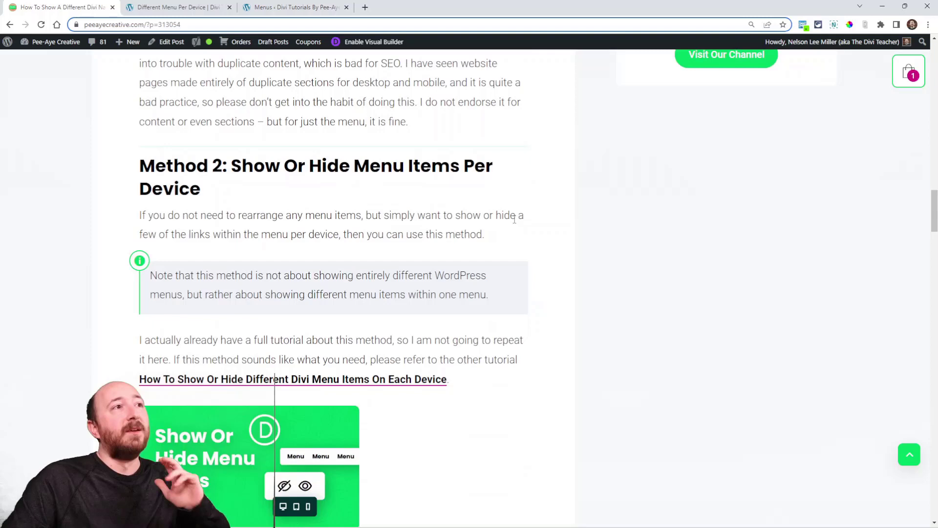
# Open the show-or-hide menu items tutorial in a new tab and switch to the WordPress Menus page.
pyautogui.scroll(-3)
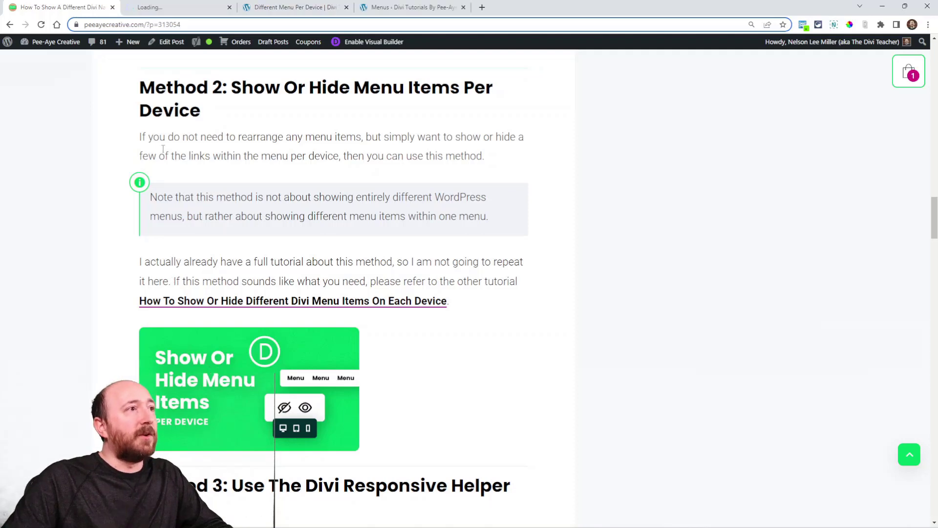
pyautogui.moveTo(139, 137); pyautogui.dragTo(317, 137)
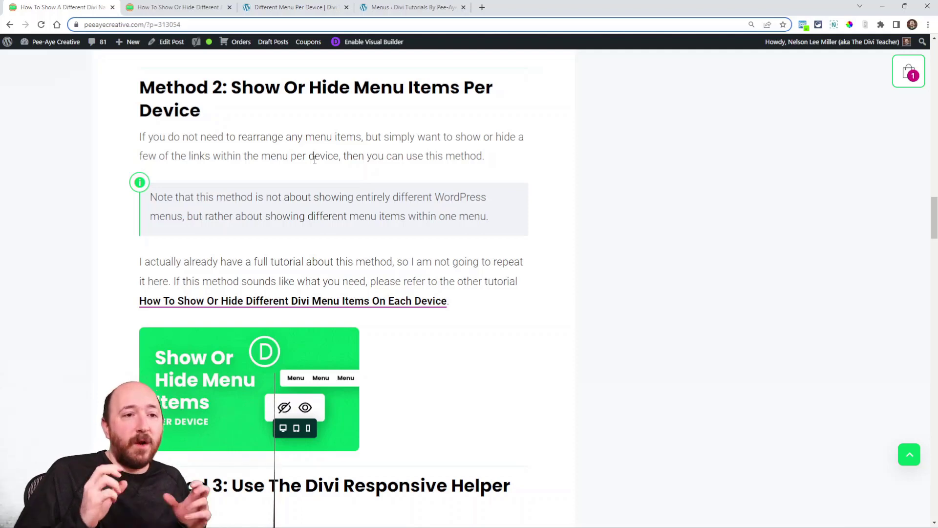
pyautogui.click(412, 7)
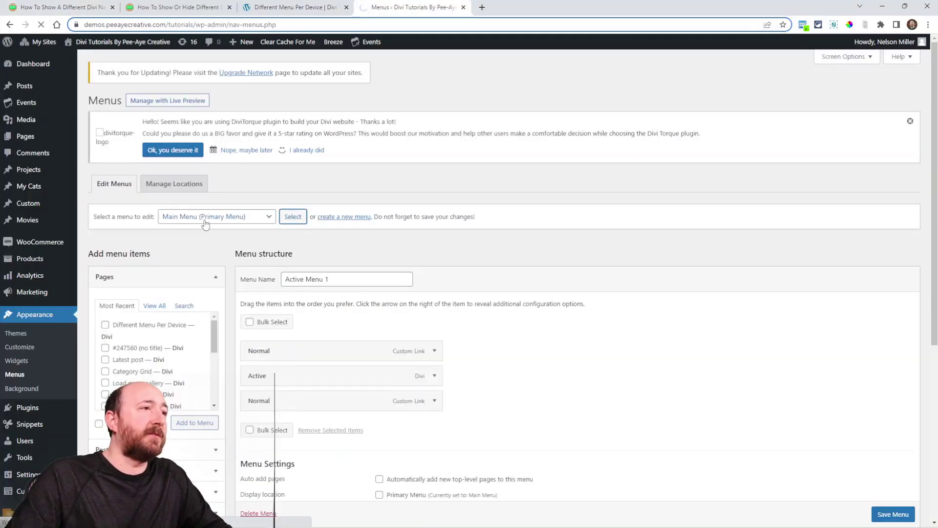
# Load the Main Menu (Primary Menu) for editing and scroll through its item structure.
pyautogui.click(292, 216)
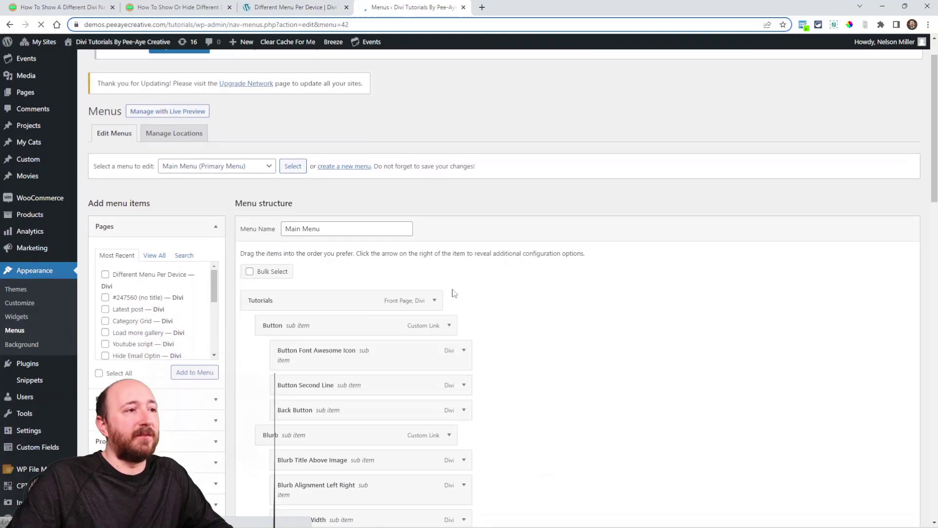
pyautogui.scroll(-3)
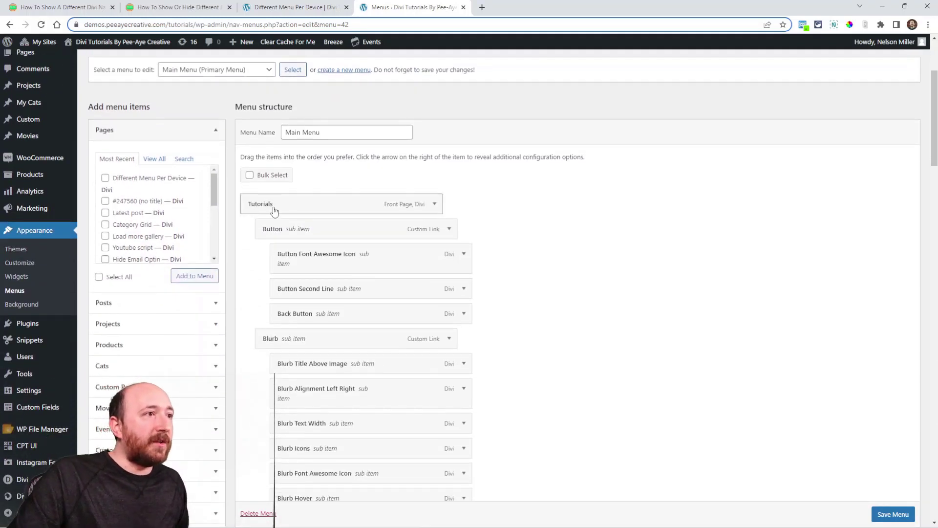
pyautogui.scroll(-3)
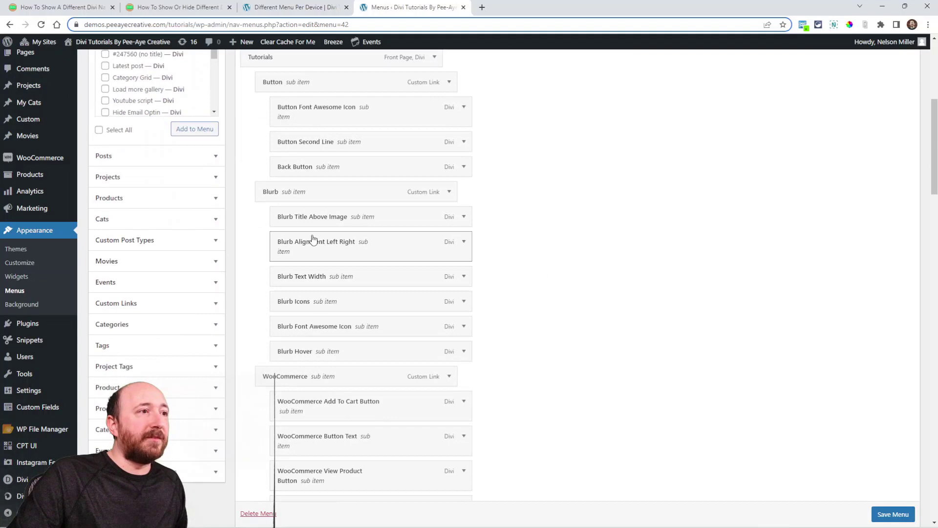
pyautogui.scroll(3)
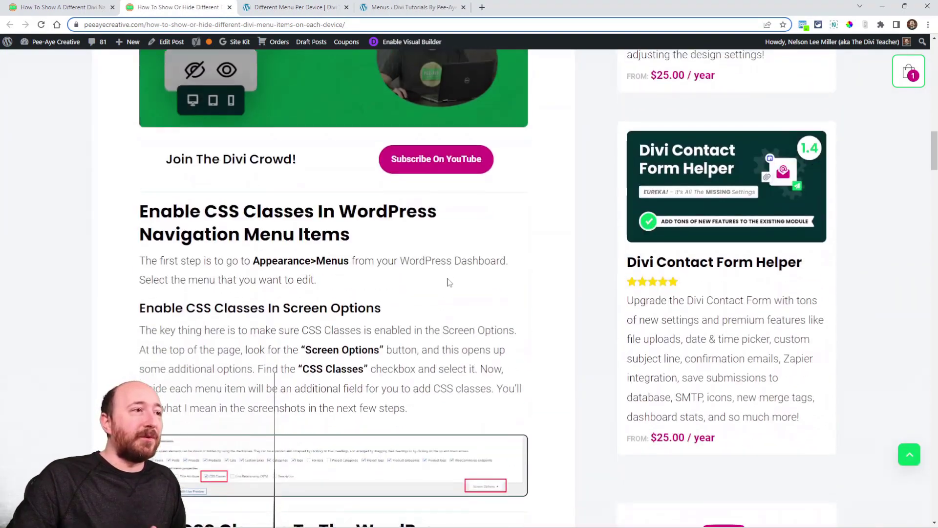
# Read the tutorial's CSS classes steps, then go back to the WordPress menu editor.
pyautogui.scroll(-3)
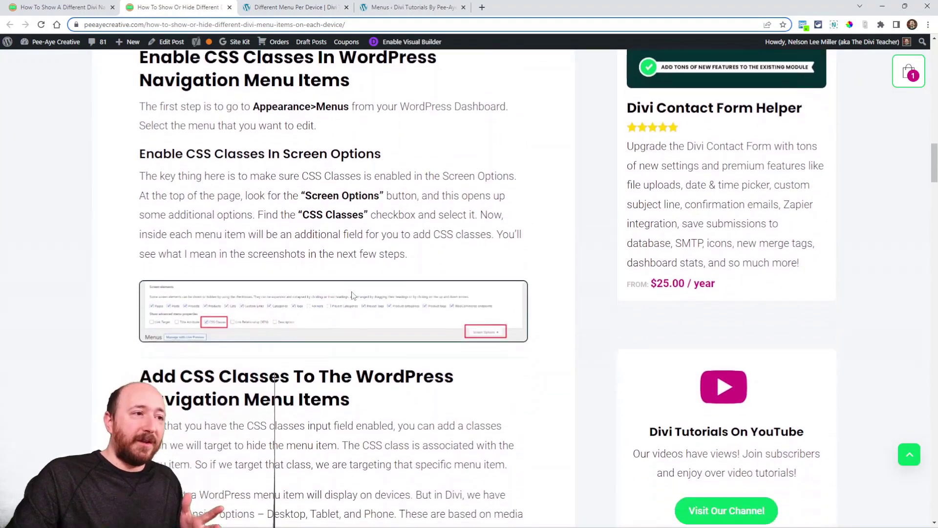
pyautogui.scroll(-3)
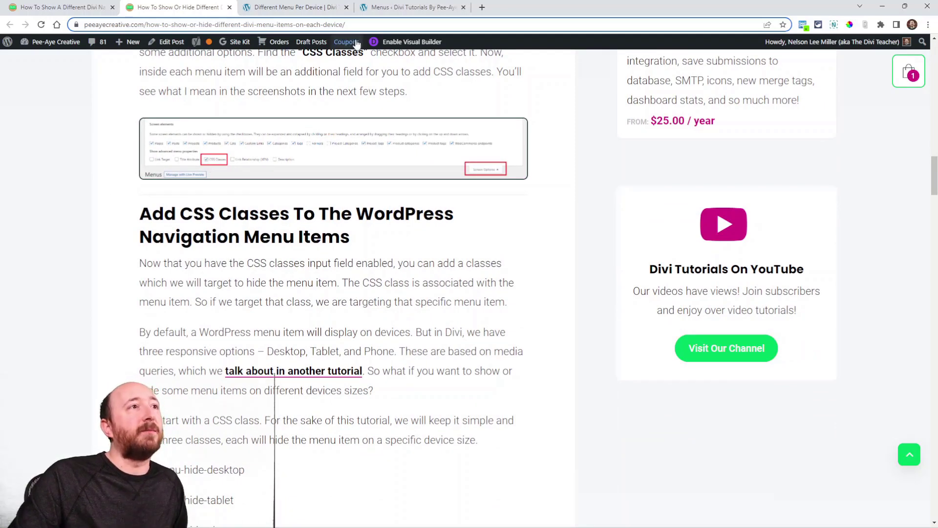
pyautogui.click(412, 7)
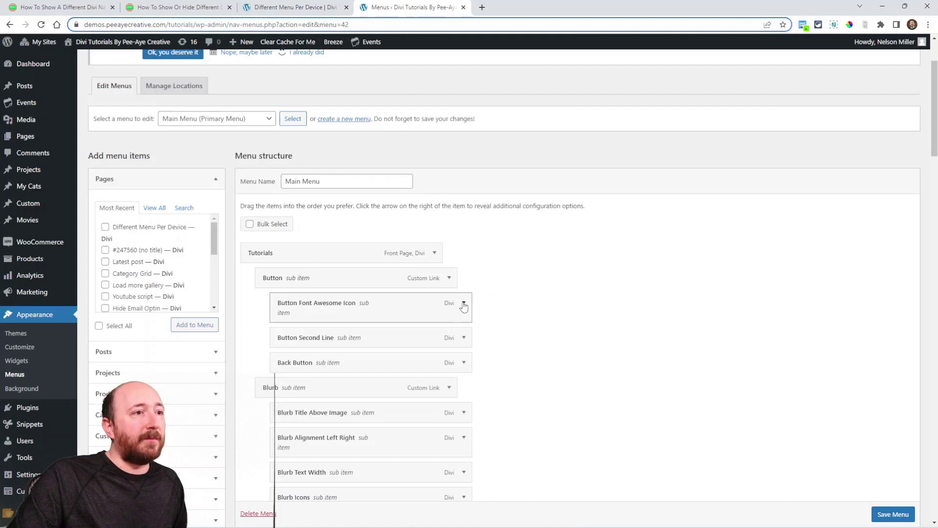
pyautogui.click(463, 305)
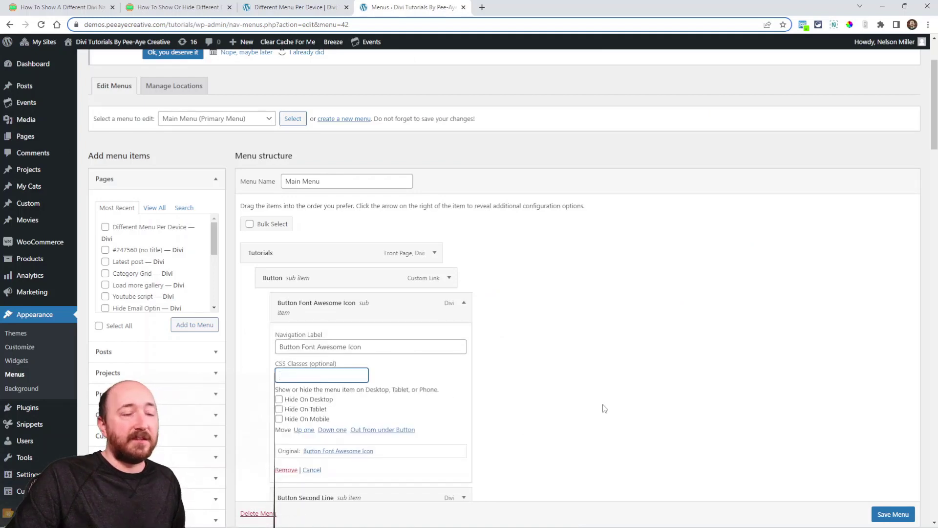
pyautogui.scroll(-3)
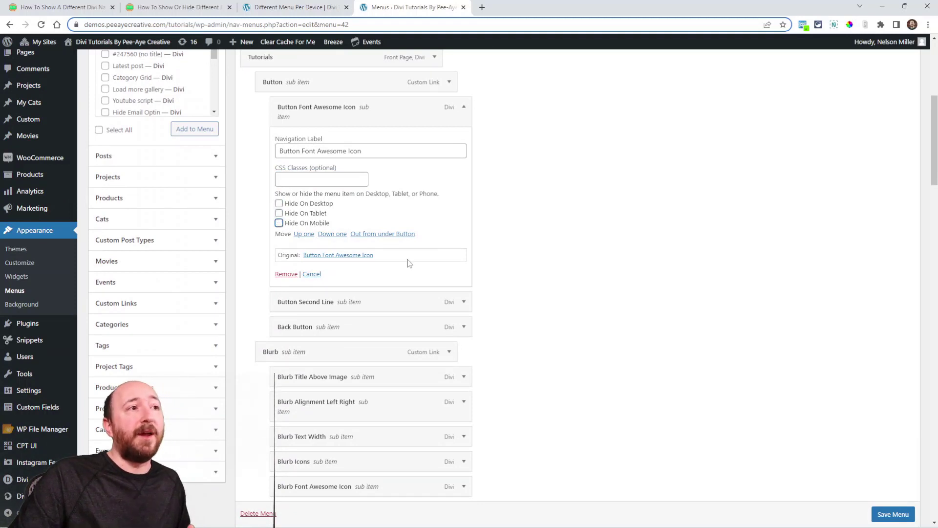
pyautogui.moveTo(370, 246)
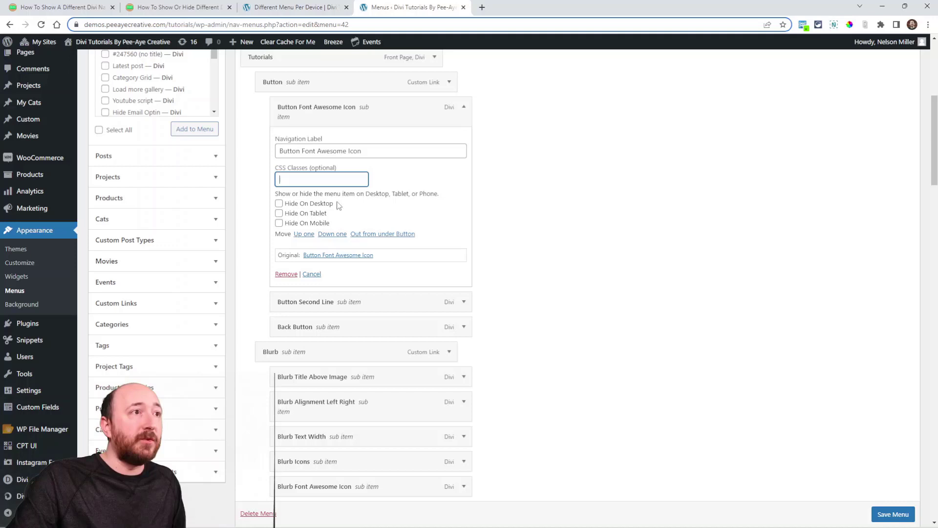
pyautogui.click(310, 273)
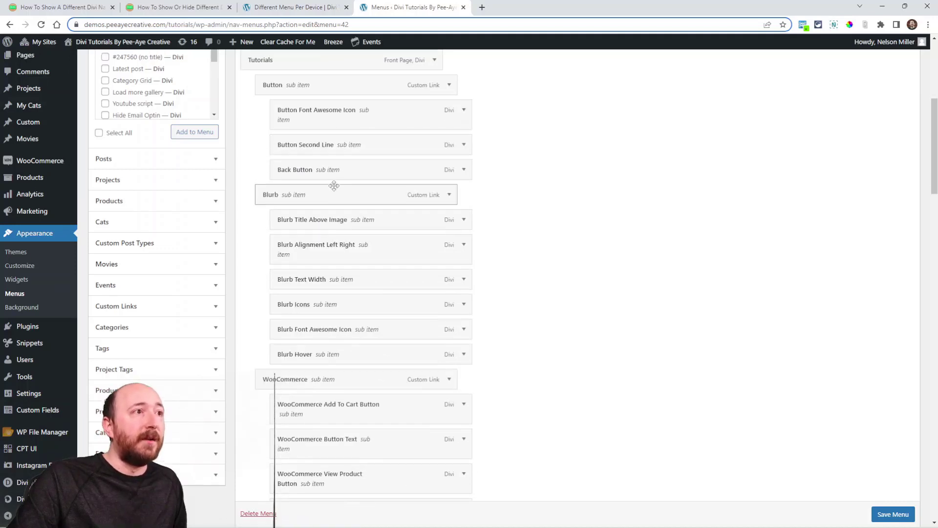
pyautogui.scroll(-3)
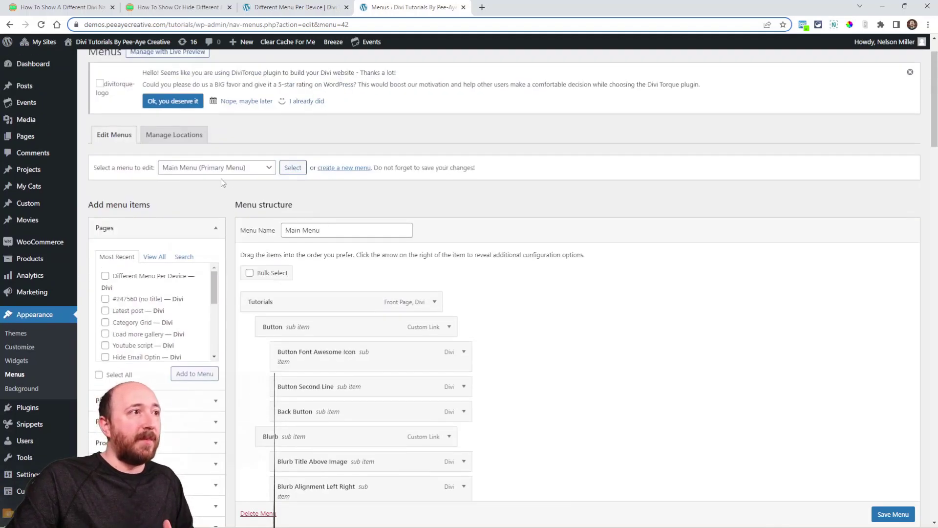
pyautogui.click(293, 7)
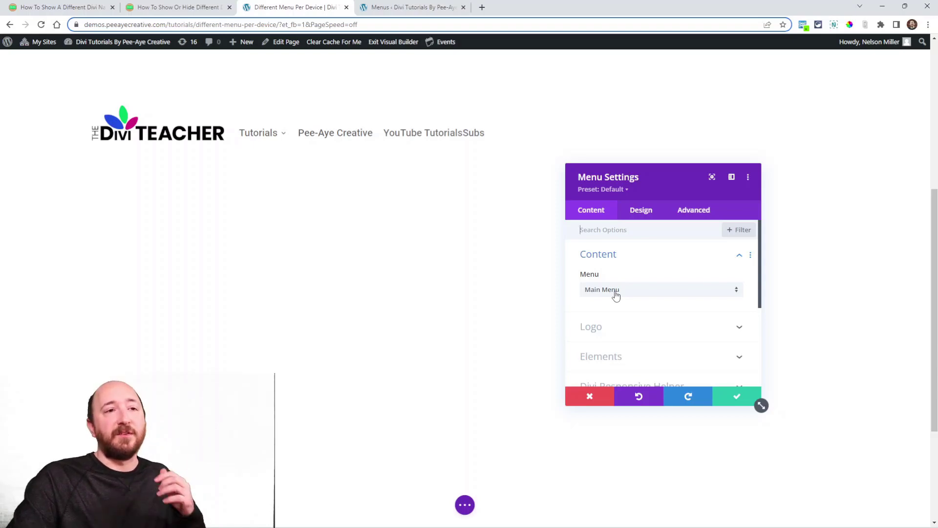
pyautogui.moveTo(634, 303)
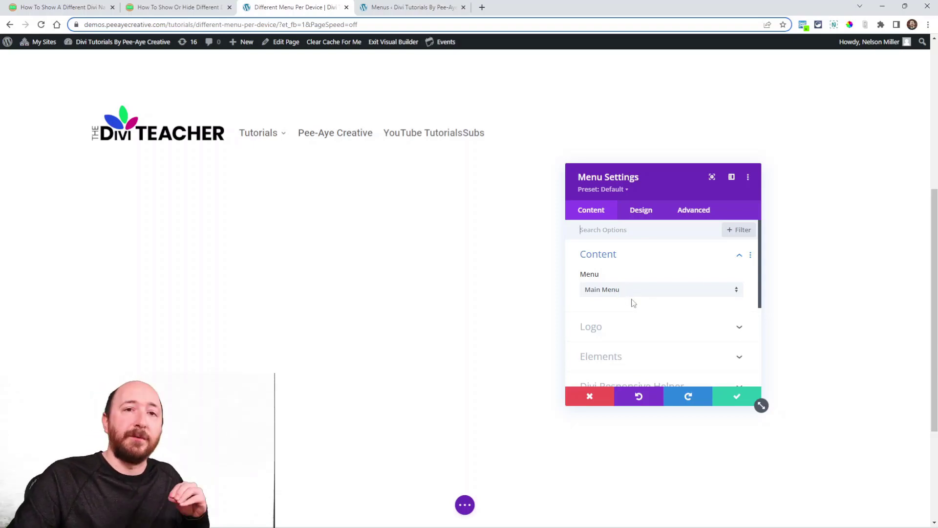
# Cancel the Leave site prompt to keep the unsaved builder, then return to the blog article.
pyautogui.click(177, 7)
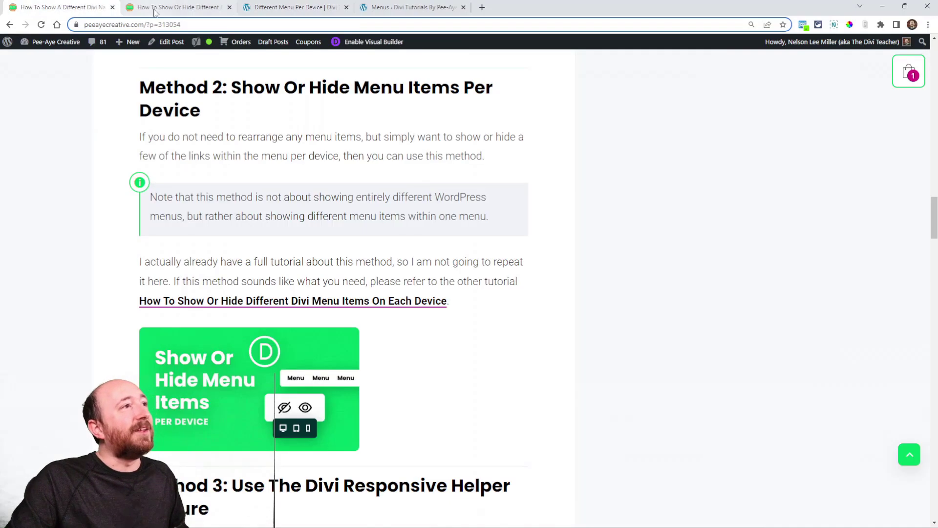
pyautogui.click(230, 7)
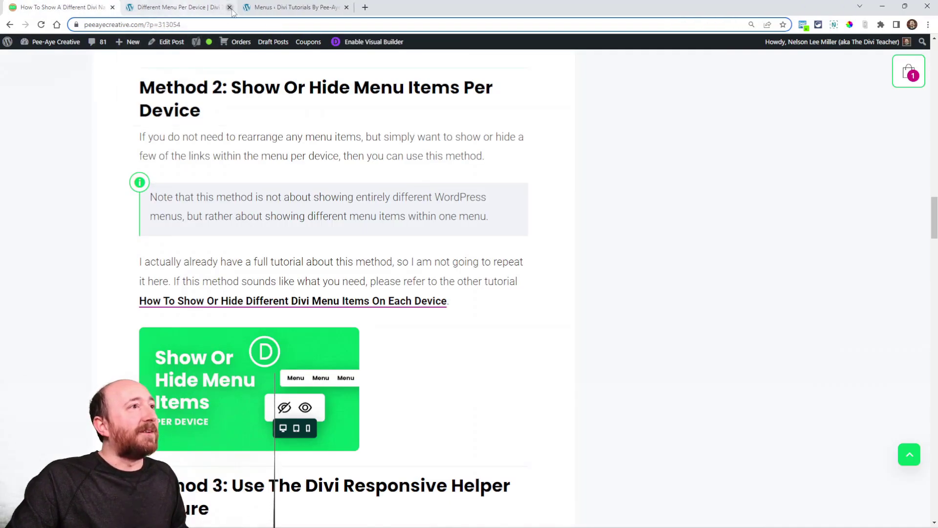
pyautogui.click(177, 7)
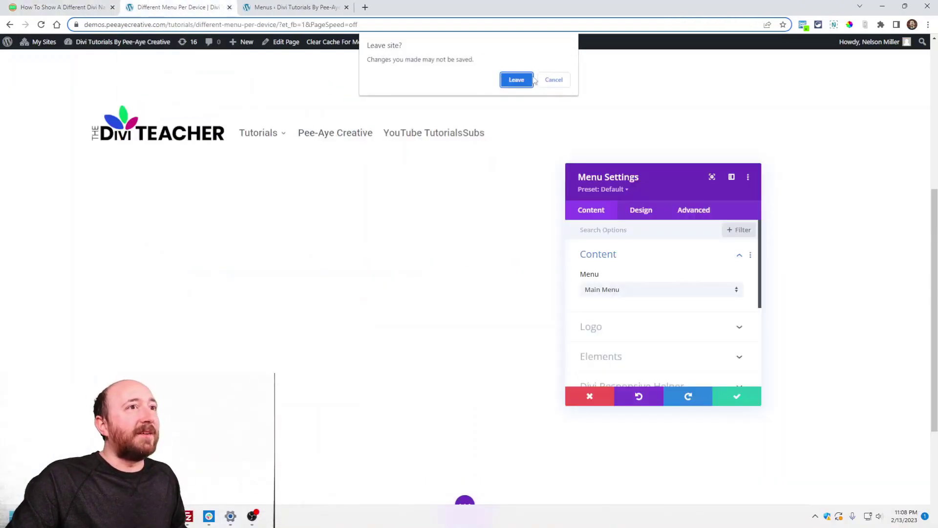
pyautogui.click(516, 79)
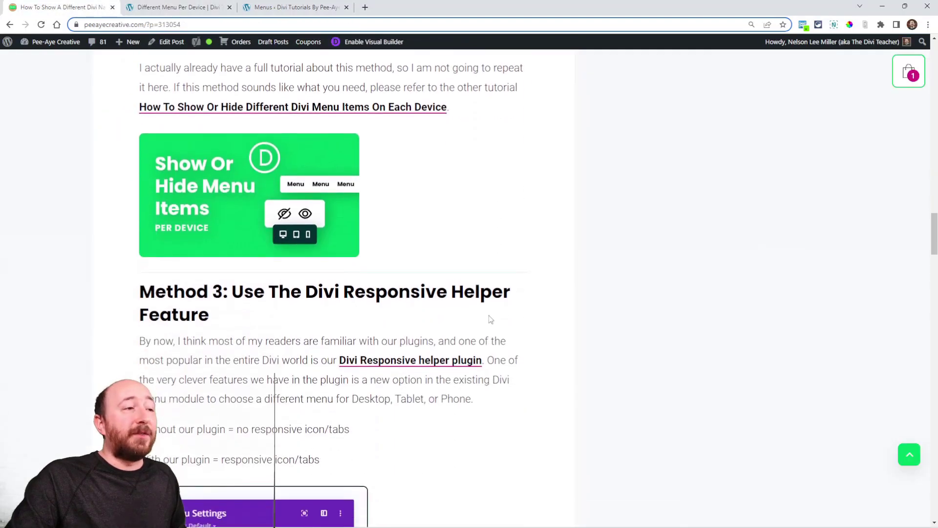
# Scroll the article down to Method 3's Responsive Helper per-device menu tabs screenshot.
pyautogui.scroll(-3)
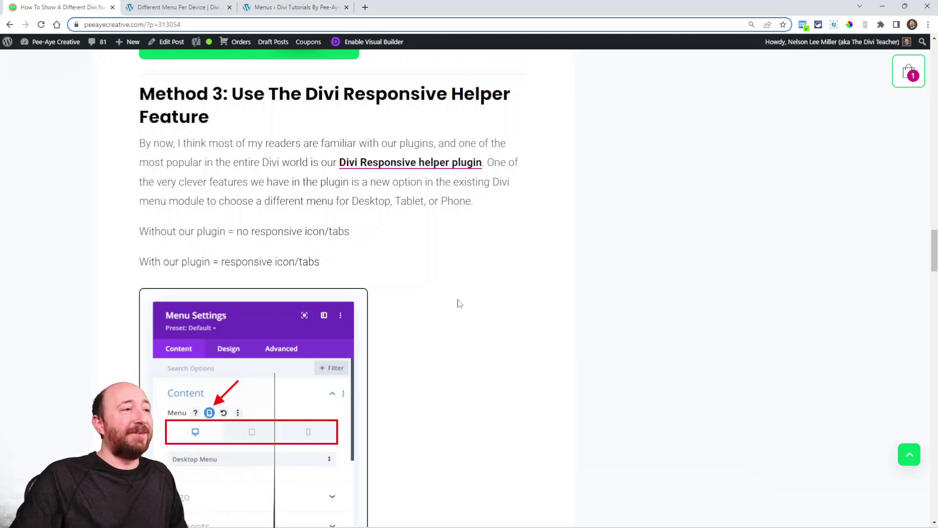
pyautogui.scroll(-3)
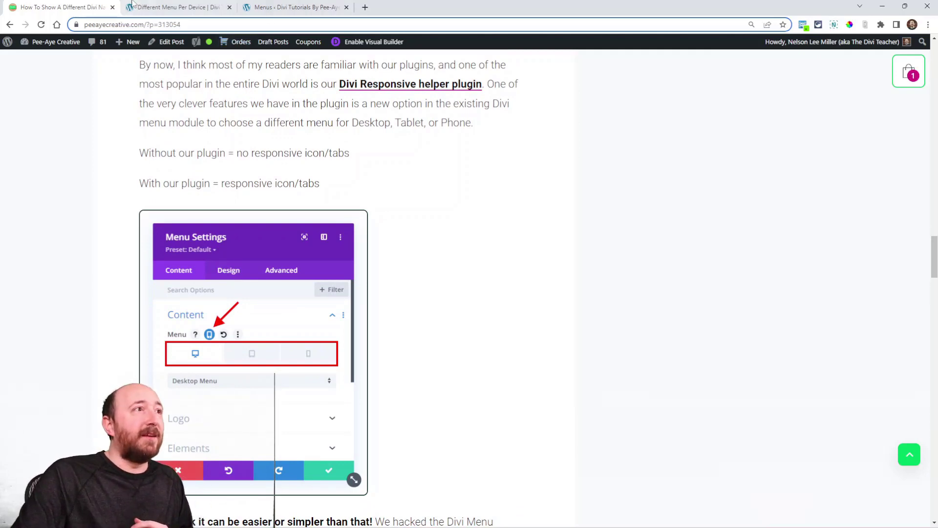
# Reveal desktop, tablet and phone tabs on the menu module's Menu option, desktop showing Main Menu.
pyautogui.click(177, 7)
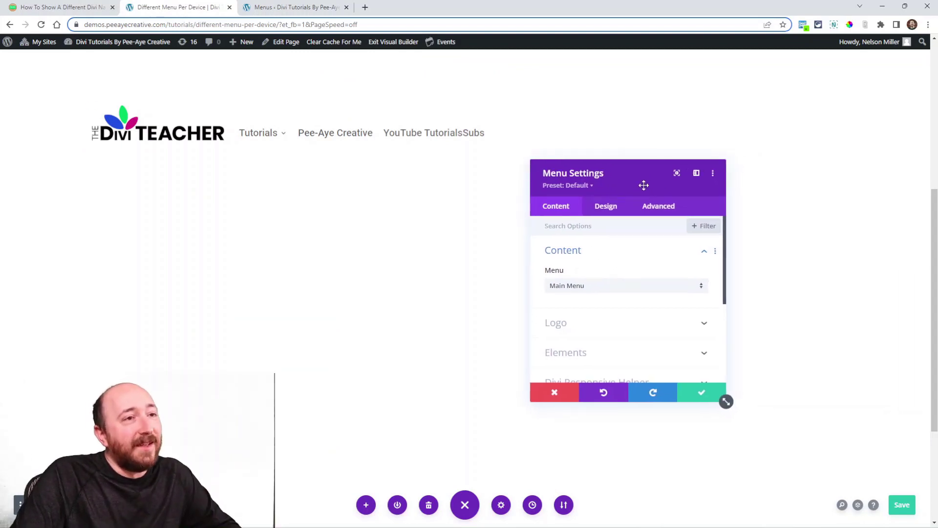
pyautogui.moveTo(596, 278)
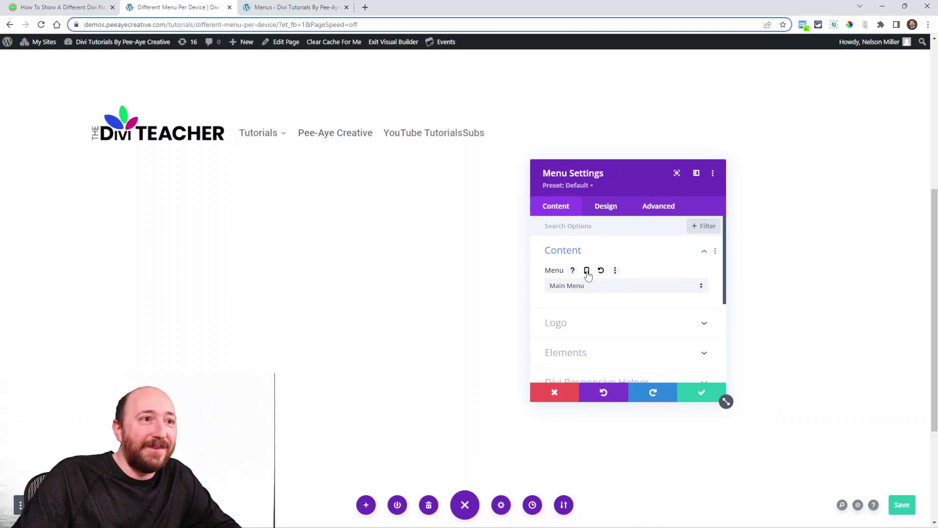
pyautogui.click(586, 269)
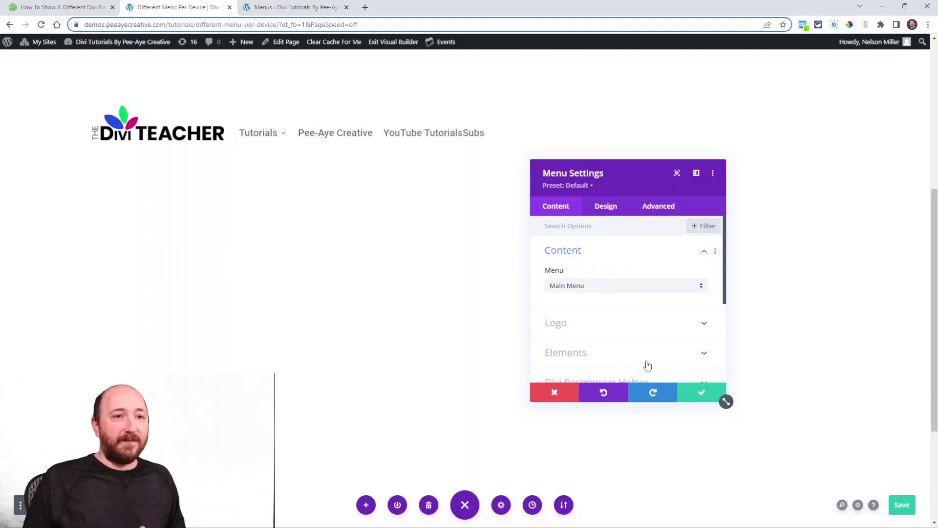
pyautogui.moveTo(584, 276)
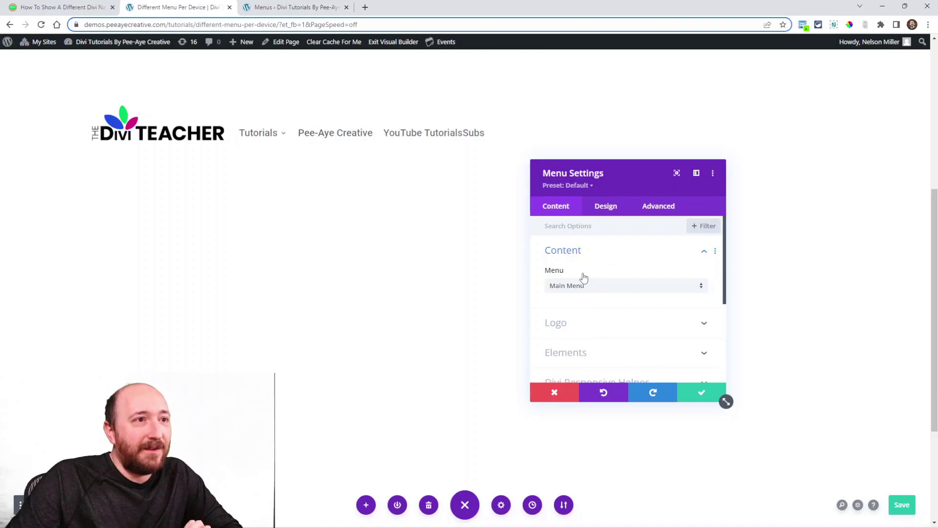
pyautogui.click(586, 269)
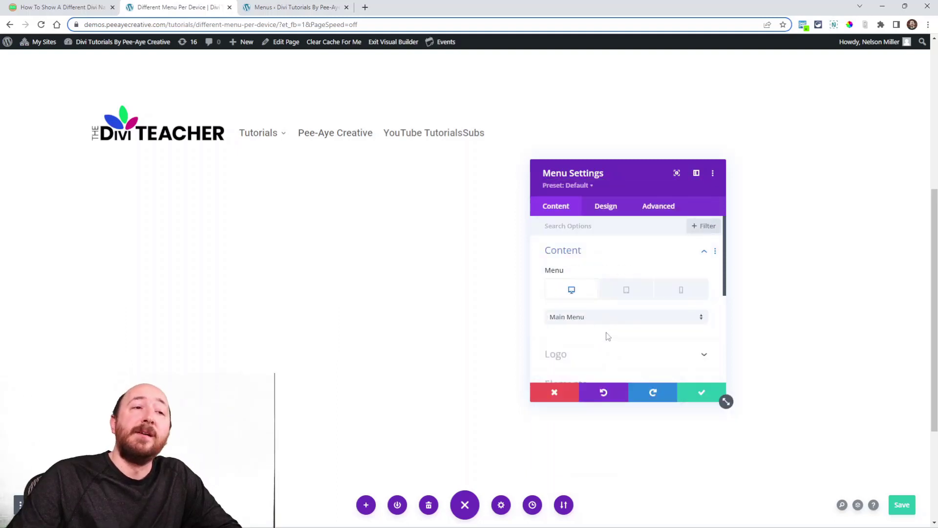
# Set the tablet menu to Mobile Menu and move on to the phone menu.
pyautogui.click(626, 290)
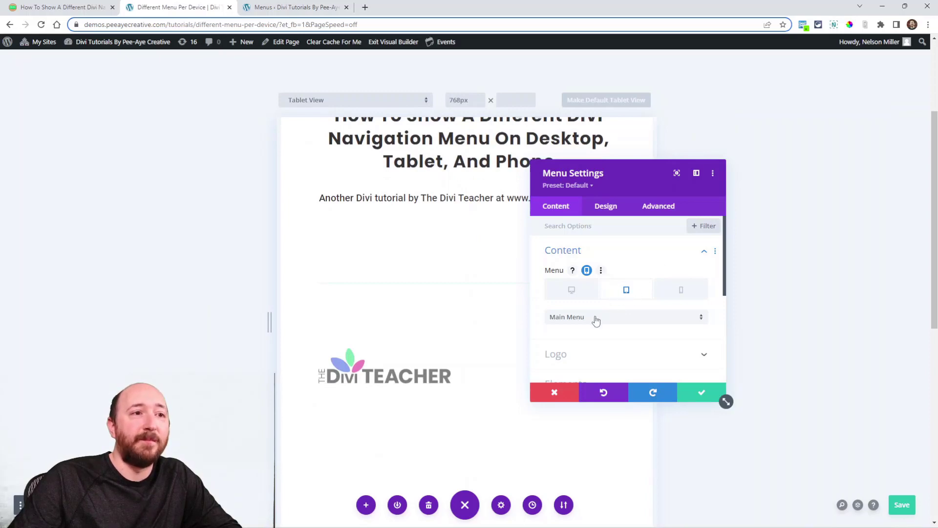
pyautogui.click(625, 317)
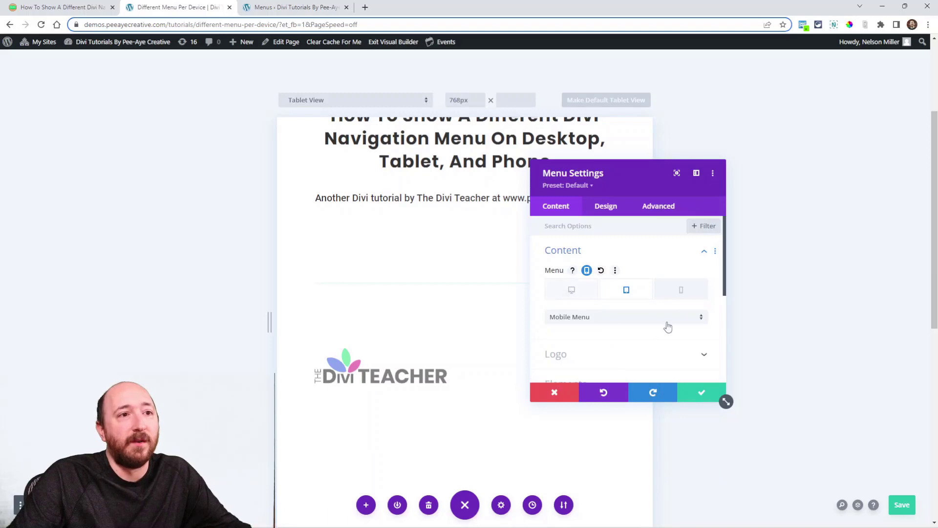
pyautogui.click(682, 290)
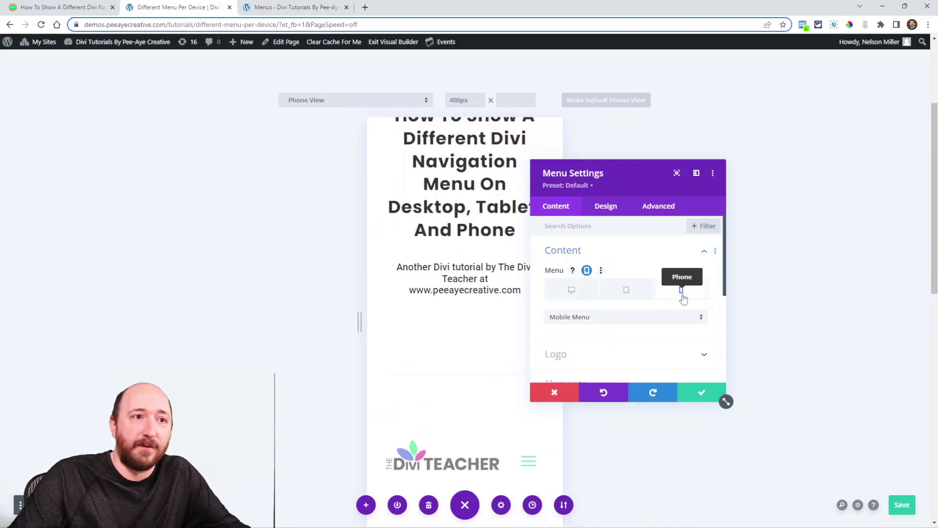
# Verify desktop uses Main Menu and tablet and phone use Mobile Menu, then return to the article.
pyautogui.click(571, 289)
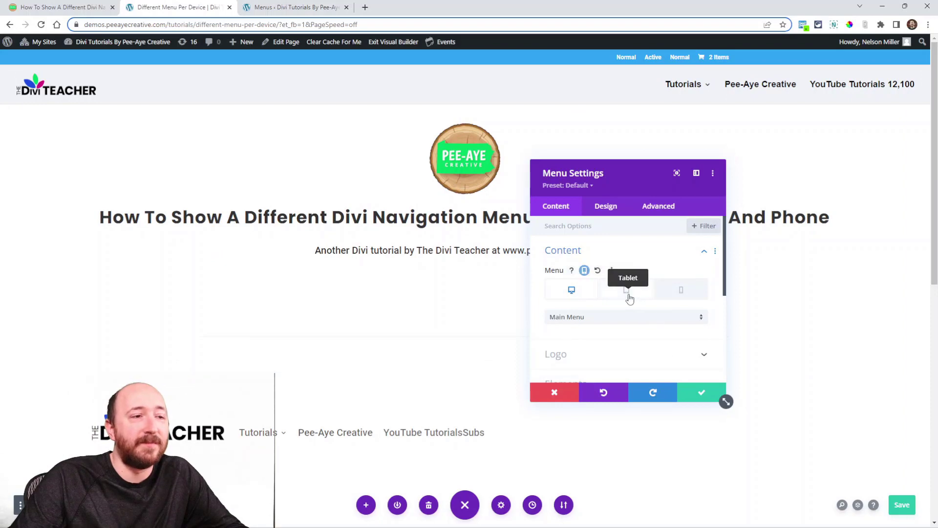
pyautogui.click(626, 289)
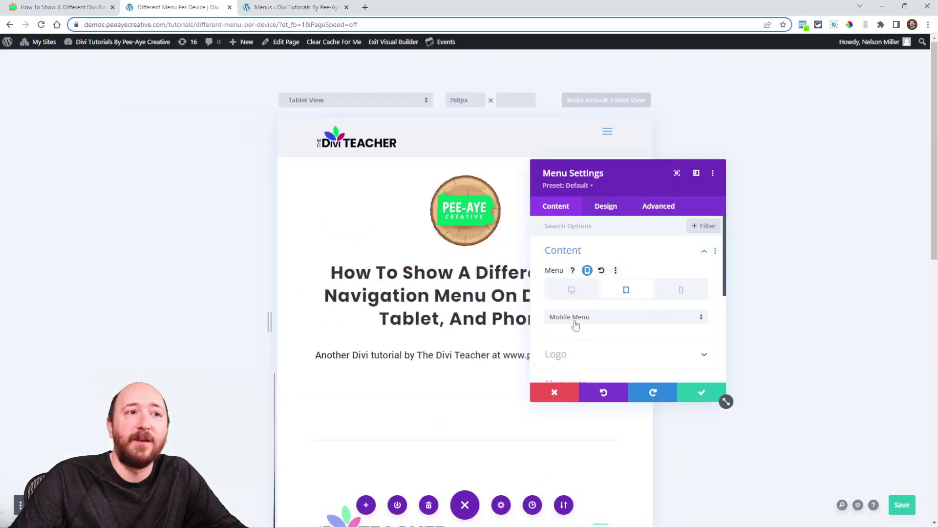
pyautogui.click(680, 289)
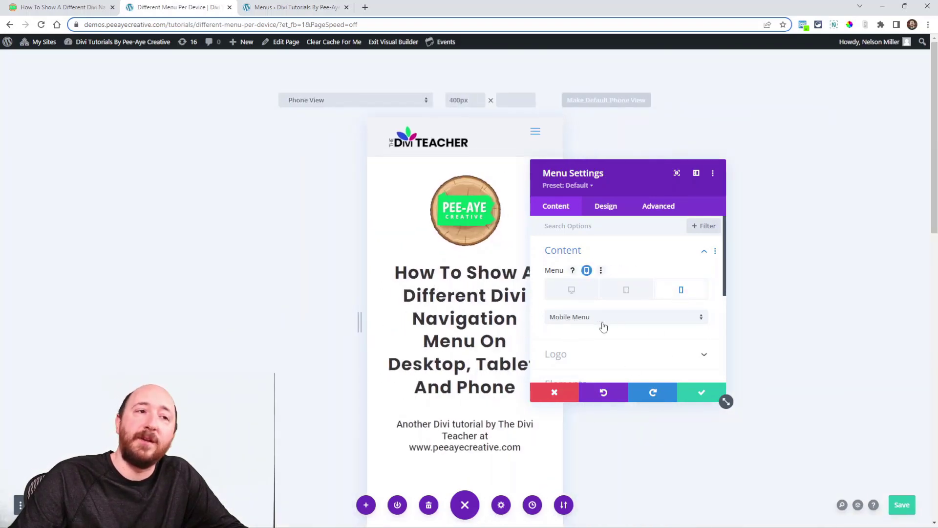
pyautogui.moveTo(633, 330)
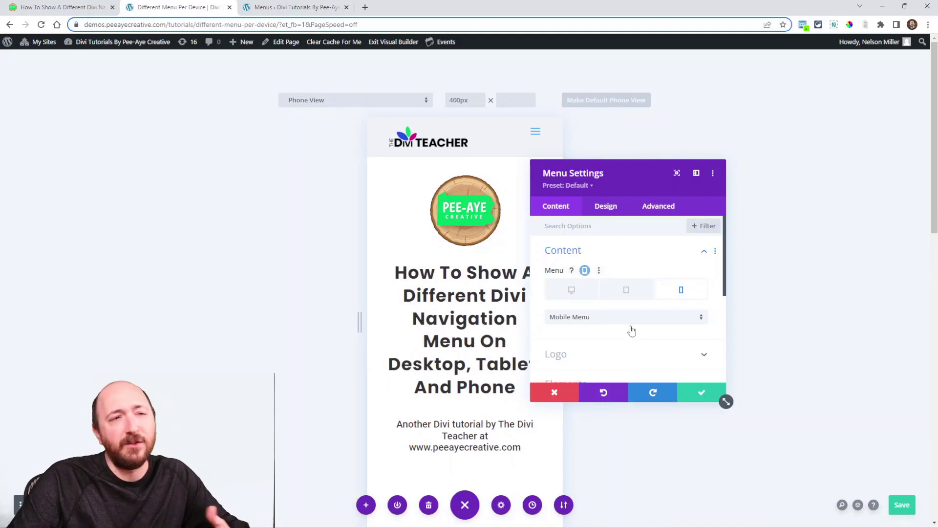
pyautogui.moveTo(639, 352)
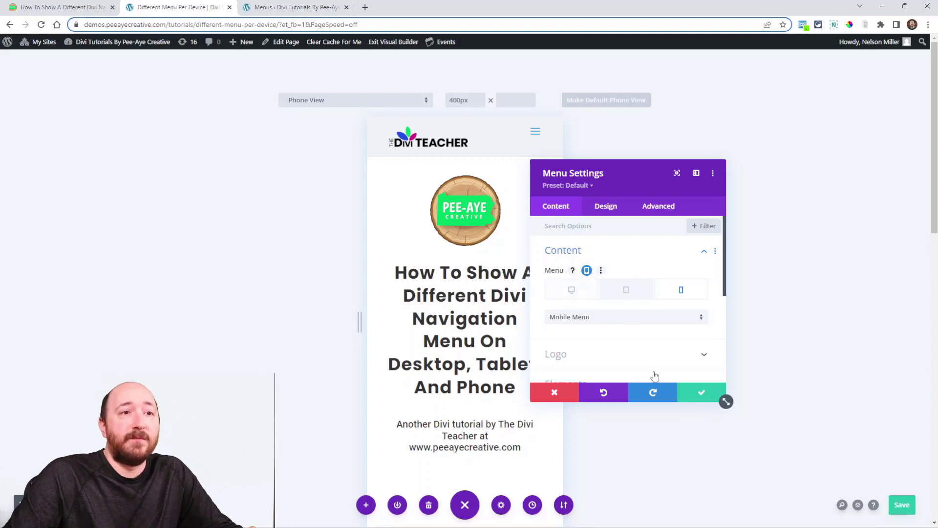
pyautogui.click(700, 393)
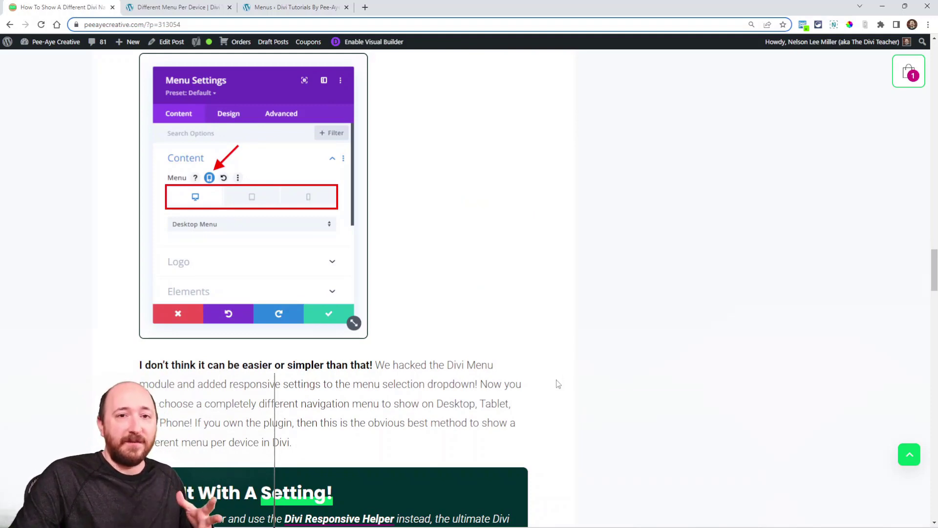
pyautogui.moveTo(534, 411)
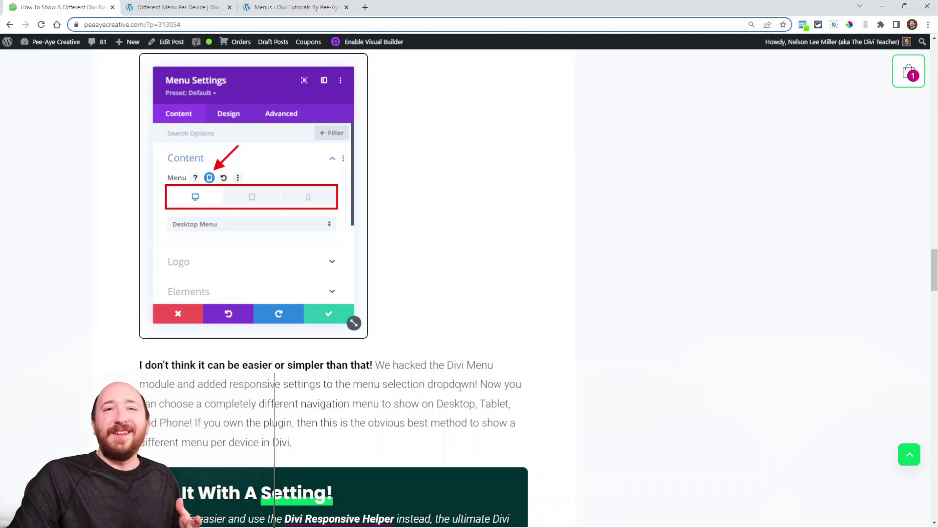
# Scroll down past the promo and back up to Method 1 on duplicating modules with visibility options.
pyautogui.scroll(-3)
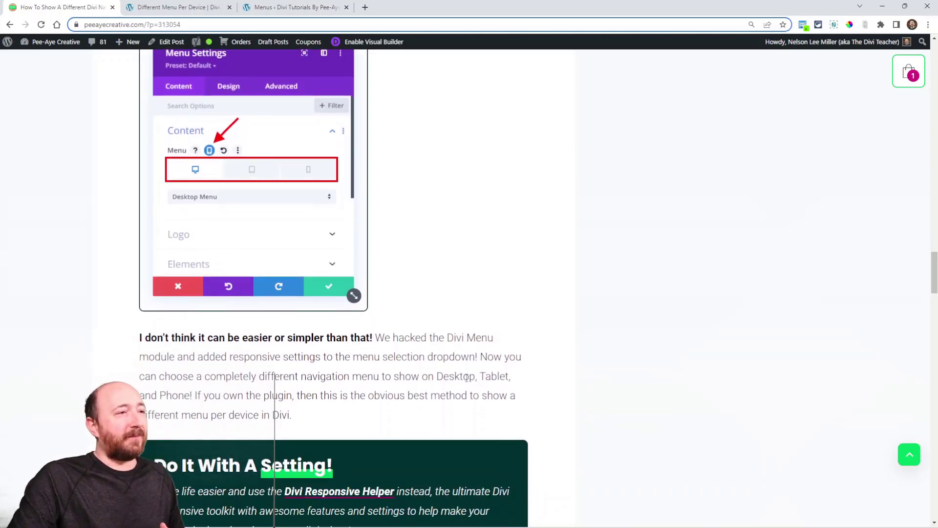
pyautogui.scroll(-3)
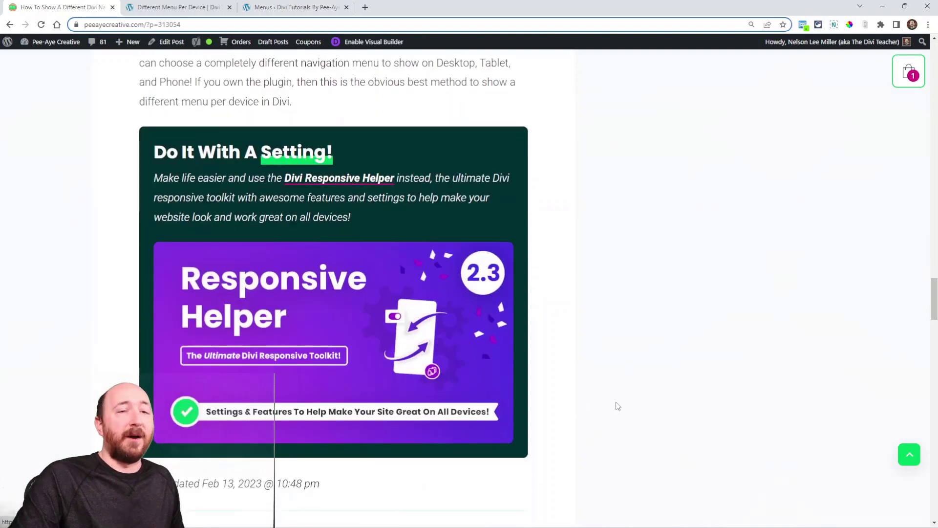
pyautogui.scroll(-3)
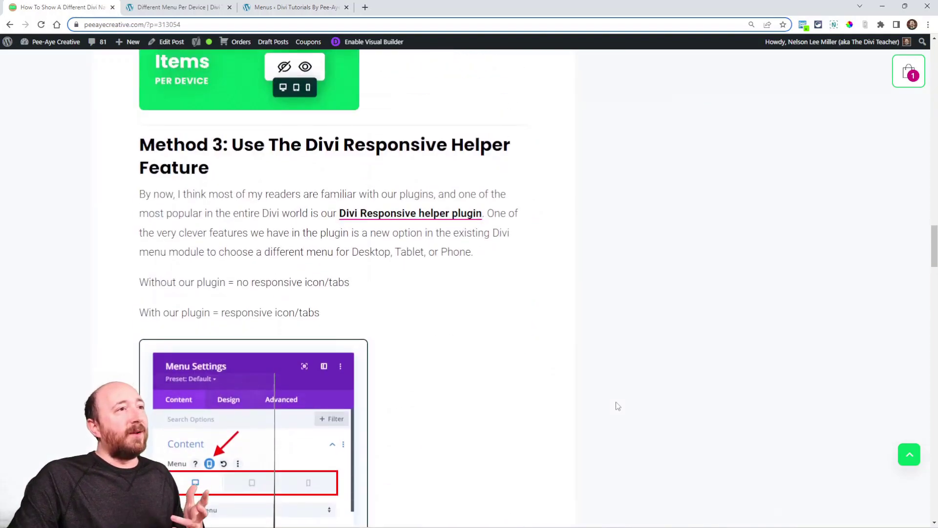
pyautogui.scroll(-3)
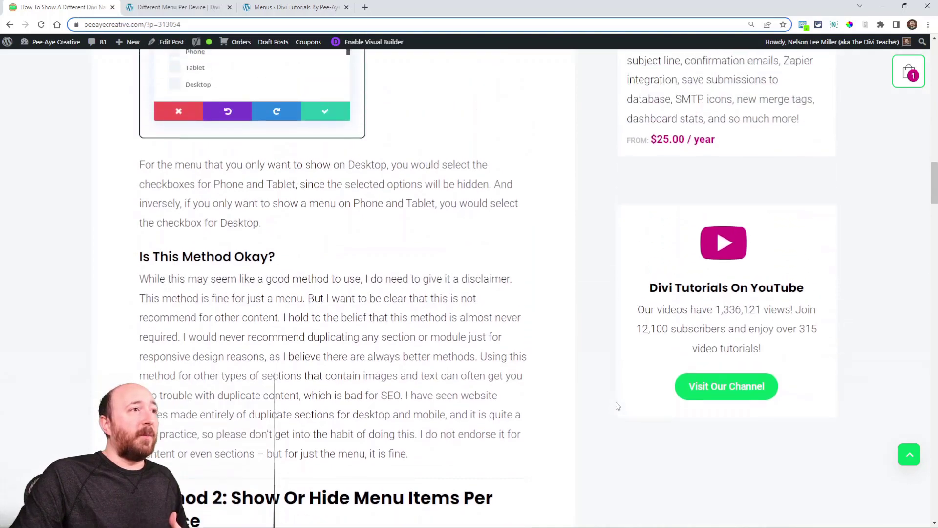
pyautogui.scroll(3)
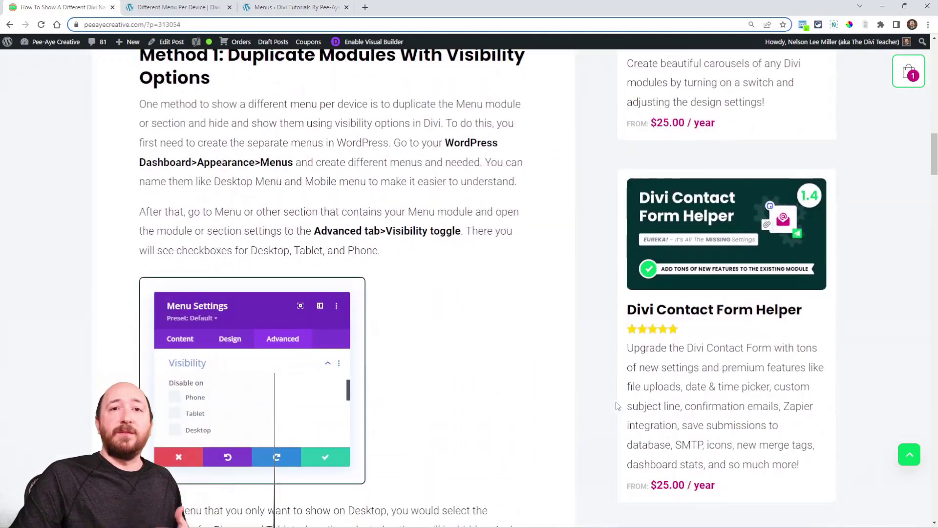